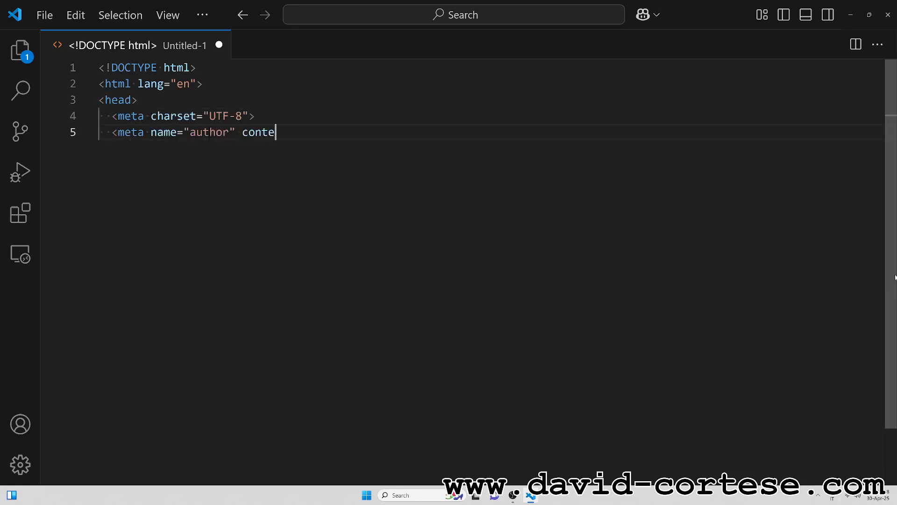
- Add meta tags for author David Cortese, description 'JavaScript Snake Game' and keywords 'javascript, snake, game'
type("nt=\"David Cortese\">")
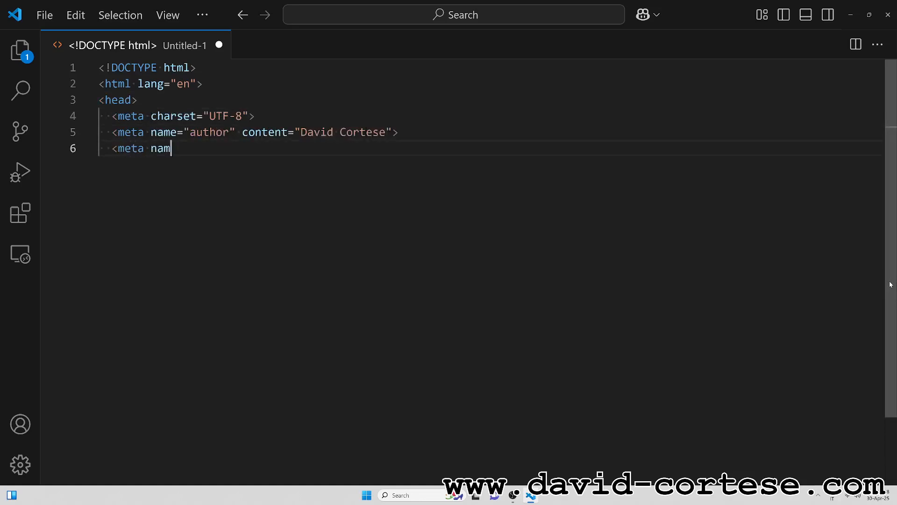
type("e=\"description\" content=\"JavaScri")
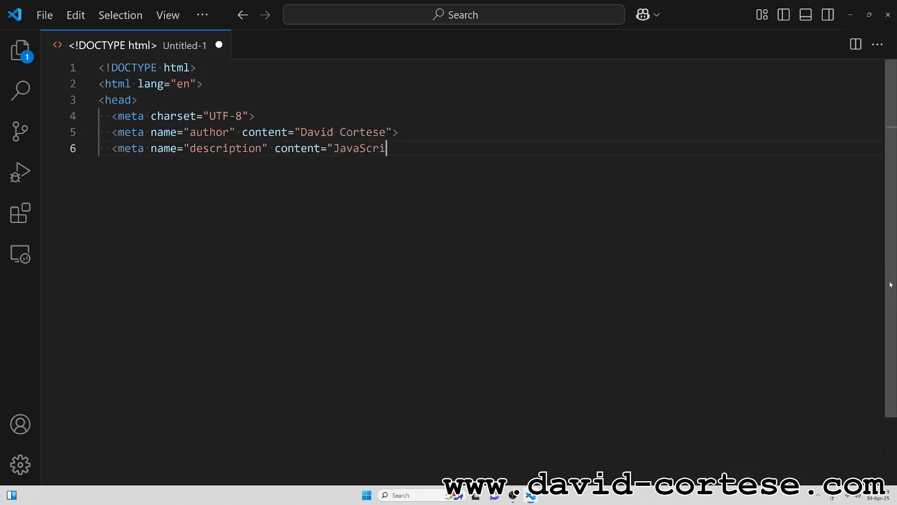
type("pt Snake Game\">")
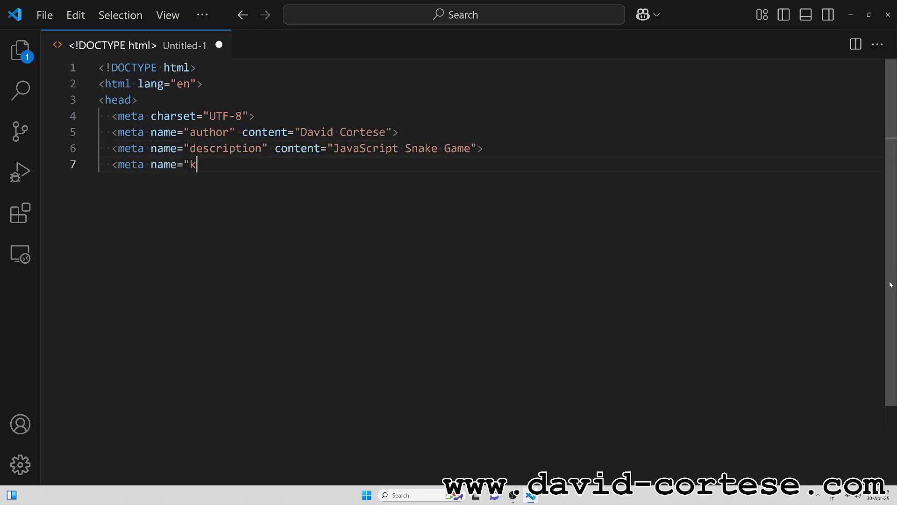
type("eywords\" content=\"javascript, snak")
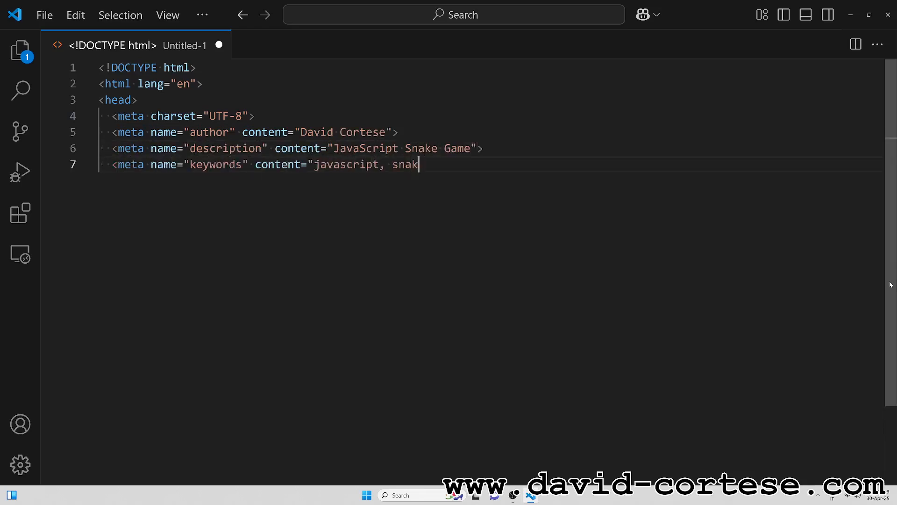
type("e, game\">")
type("<title>JavaScript Snake Game</title>")
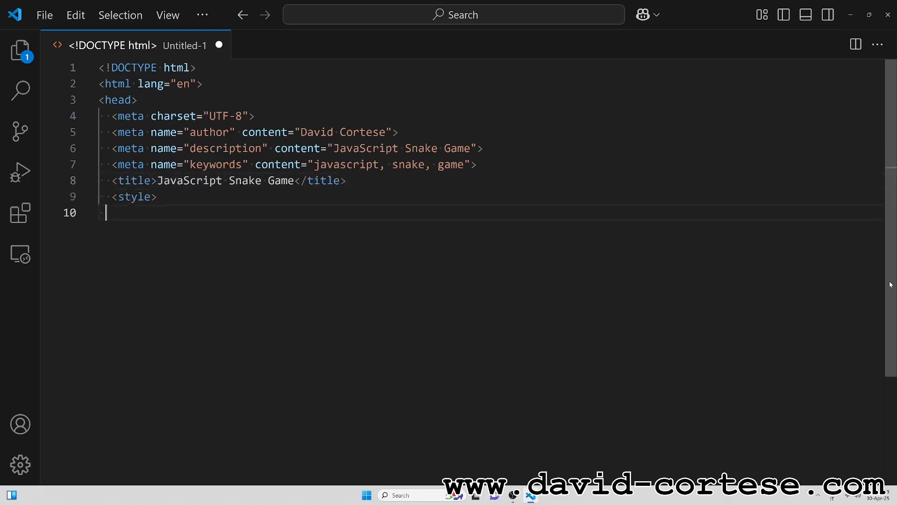
- Add border-box sizing and a #121212 sans-serif, centred flex-column, 100vh body rule
type("* { box-sizing: border-box; }")
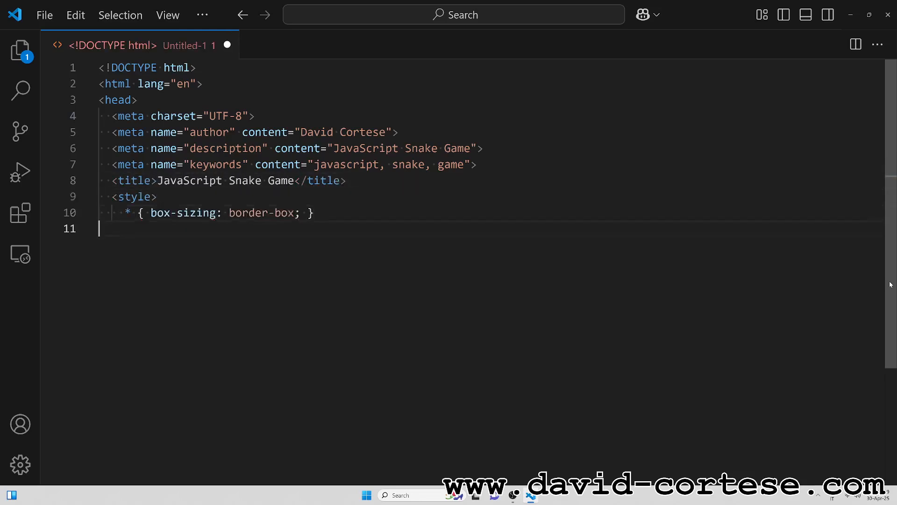
type("body {")
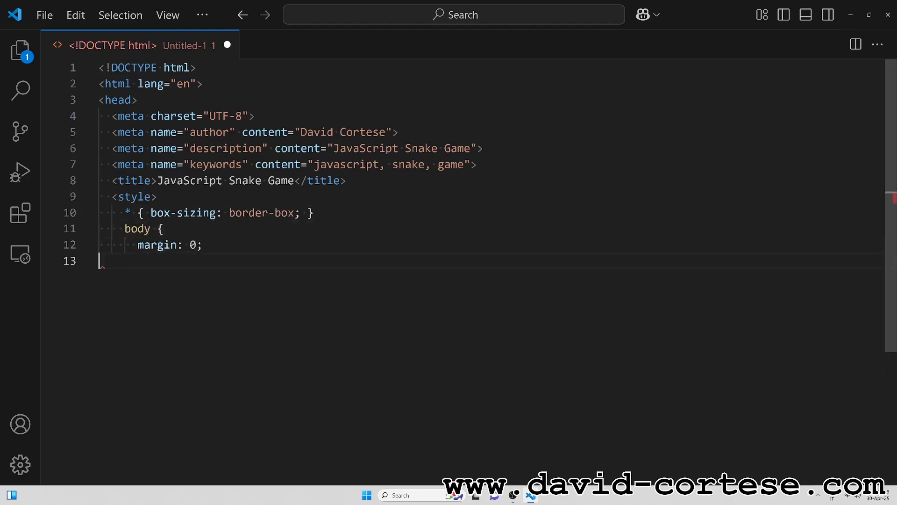
type("background-color: #121212;")
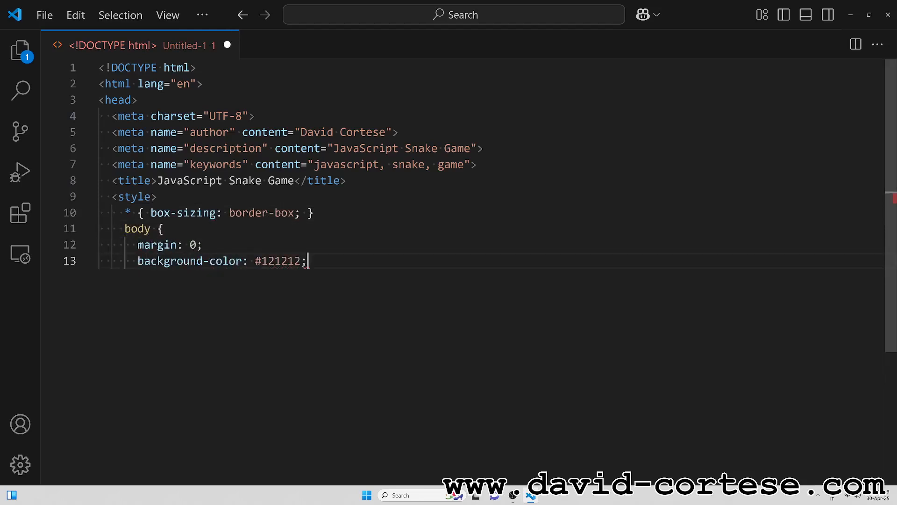
type("font-family: sans-serif;")
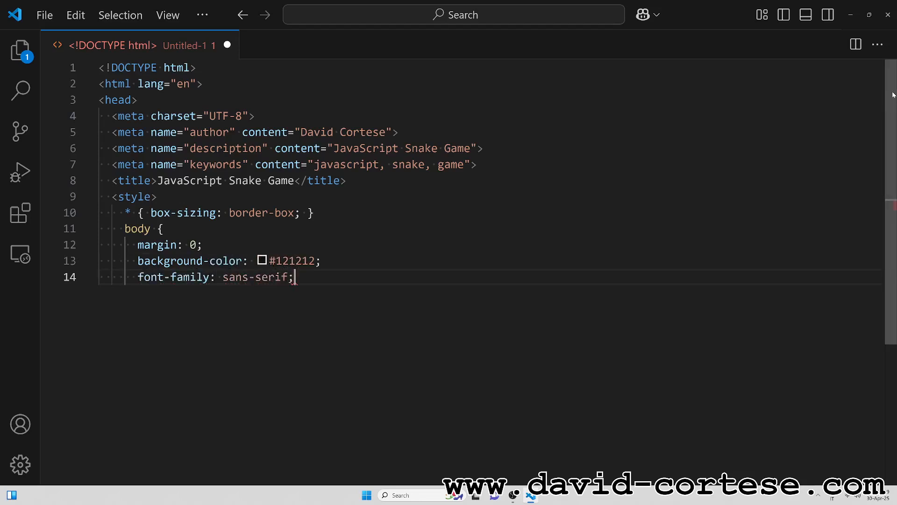
type("display: flex;")
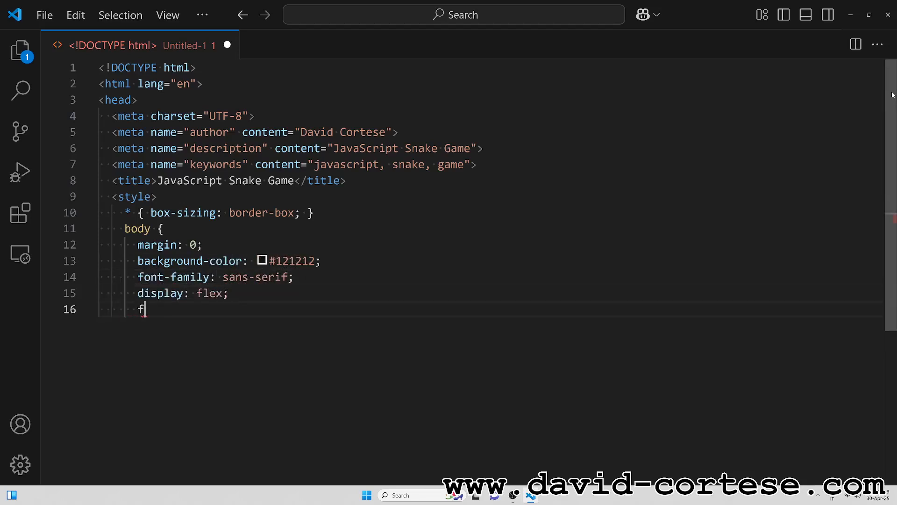
type("flex-direction: column;")
type("justify")
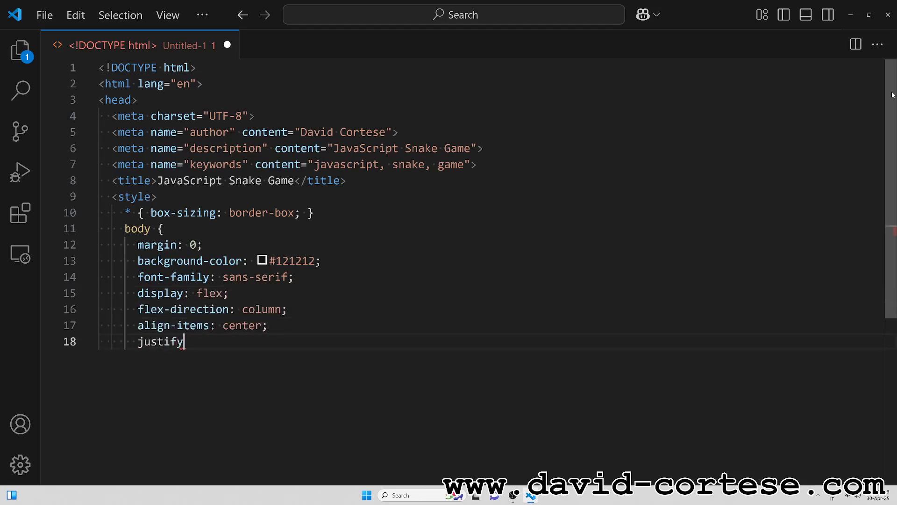
type("-content: center;")
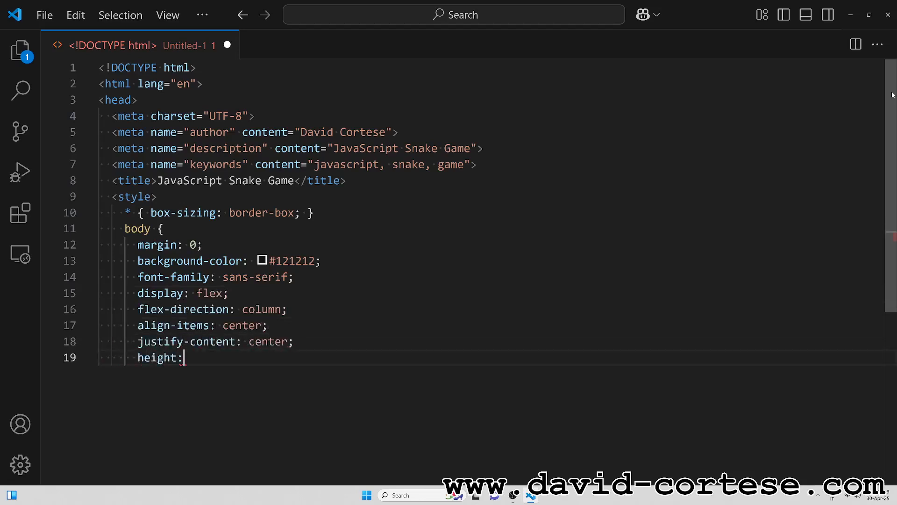
type("100vh;")
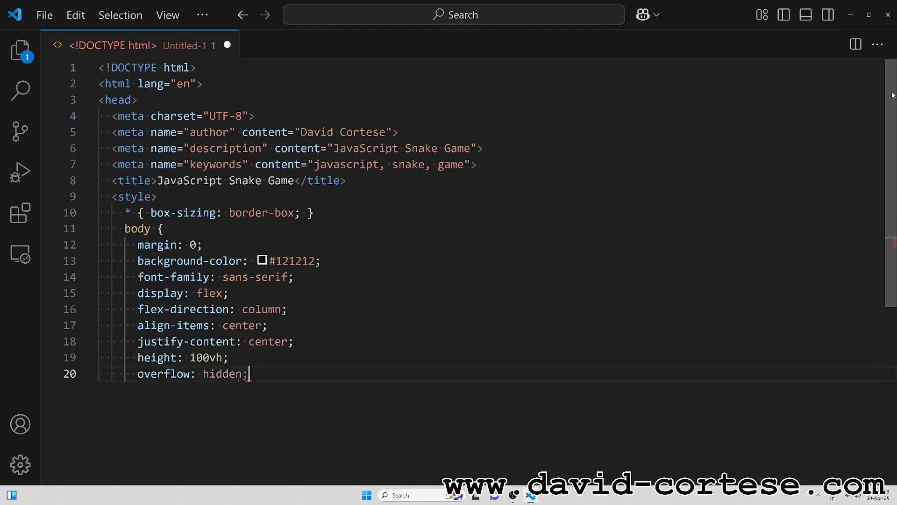
type("}")
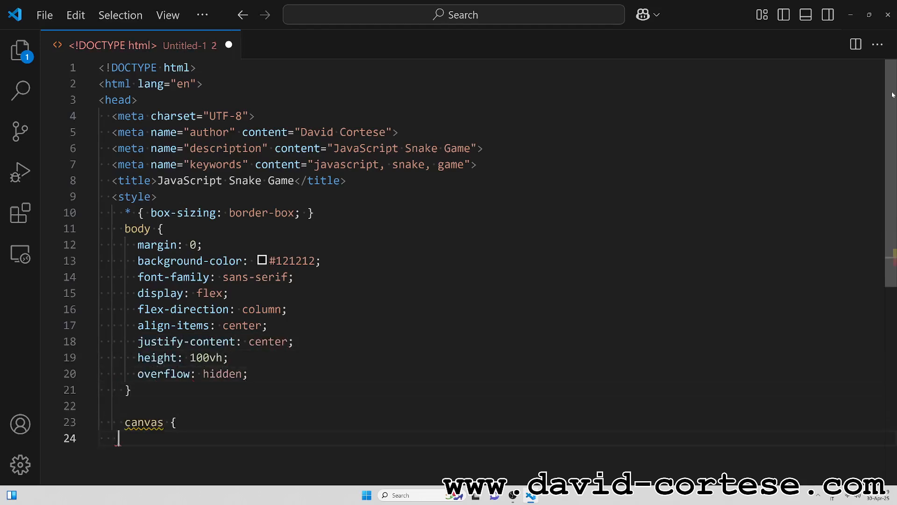
- Give the canvas a #1e1e1e background and 2px #4caf50 border; add a flex controls rule with 10px top margin
type("background-color: #1e1e1e;")
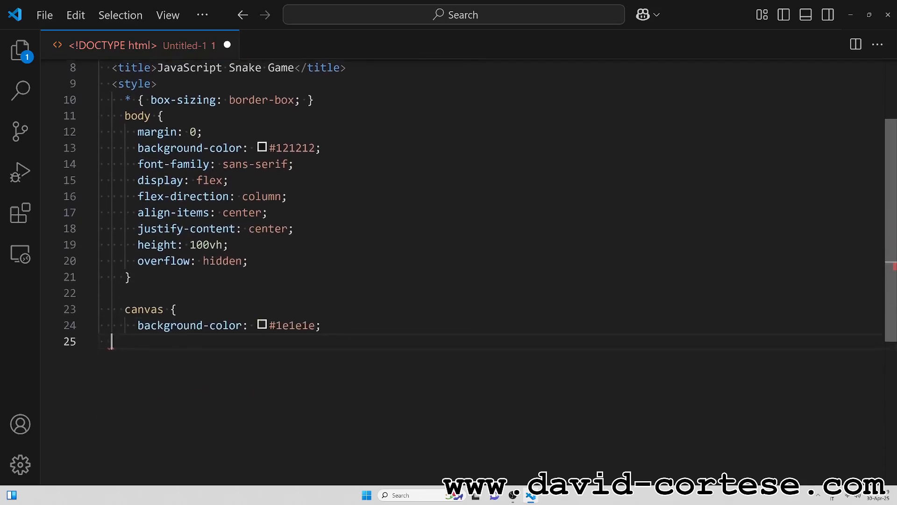
type("border: 2px solid #4caf50;")
type("#controls {")
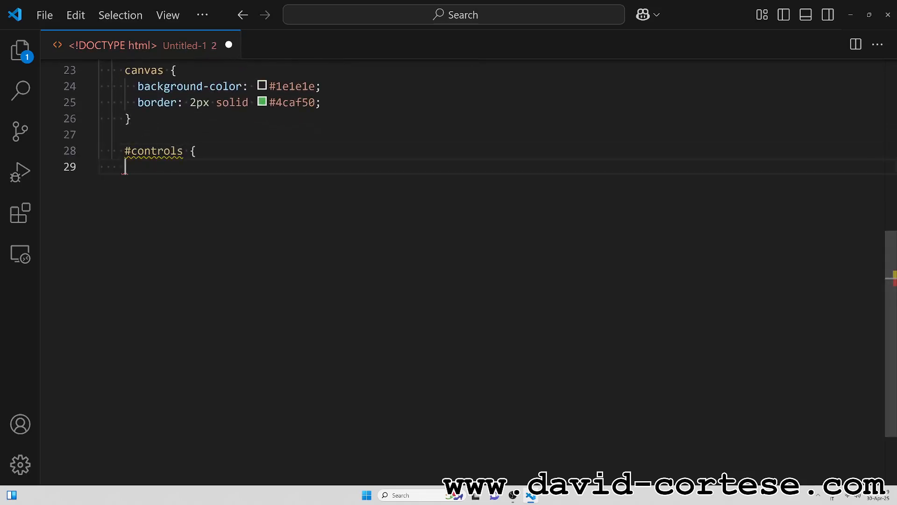
type("margin-top: 10px;")
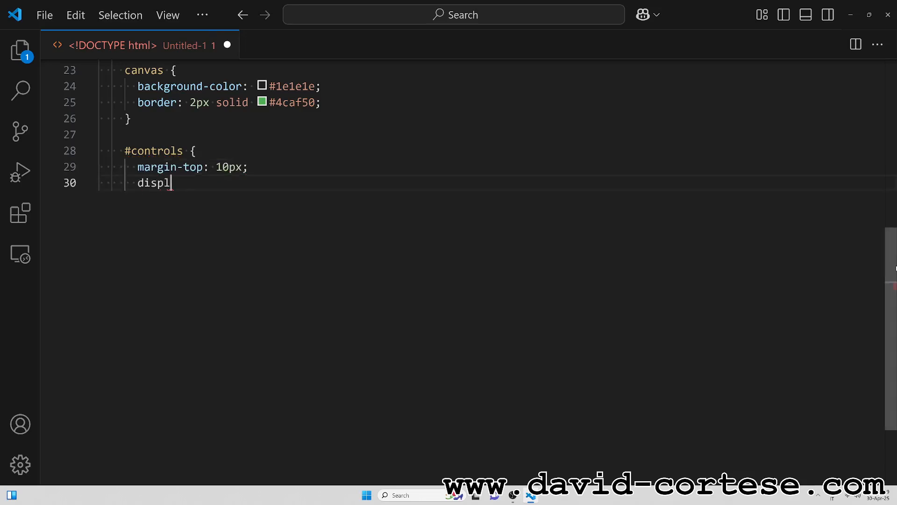
type("ay: flex;")
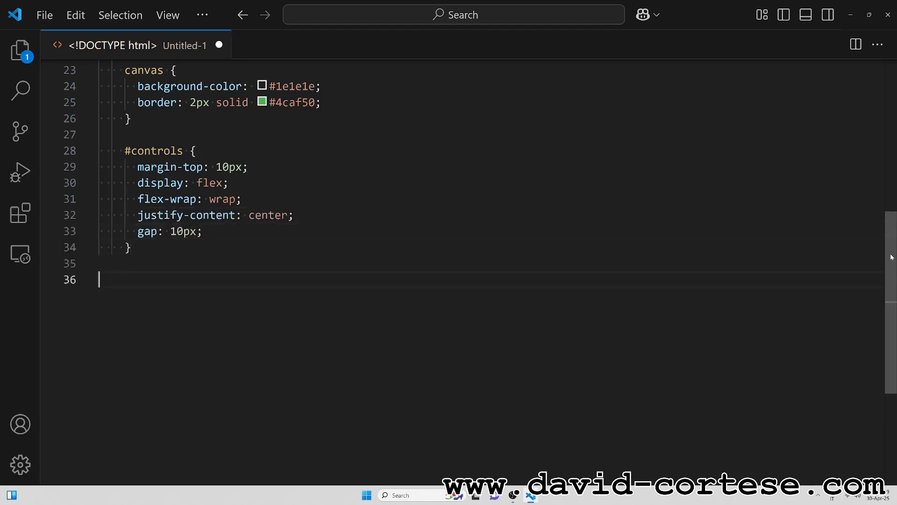
- Style buttons and selects with 8px 12px padding, 16px text, #4caf50 background and white text
type("button, select {")
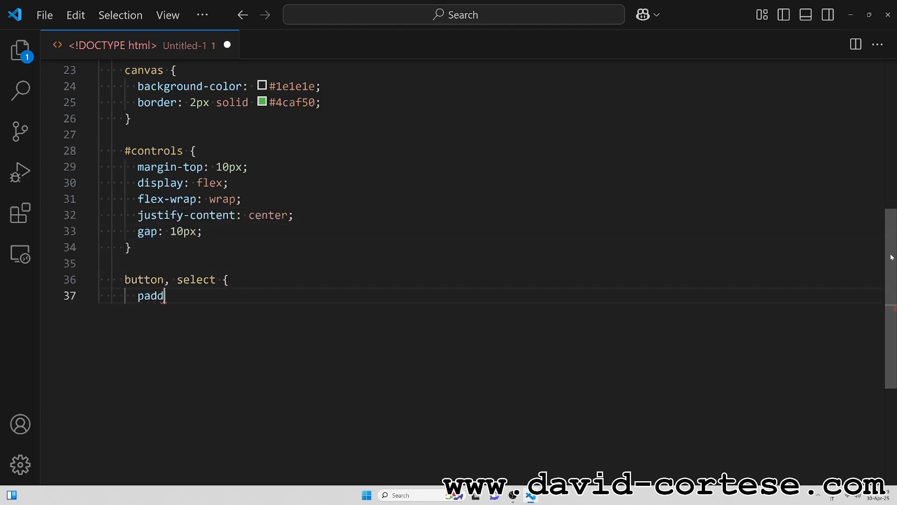
type("ing: 8px 12px;")
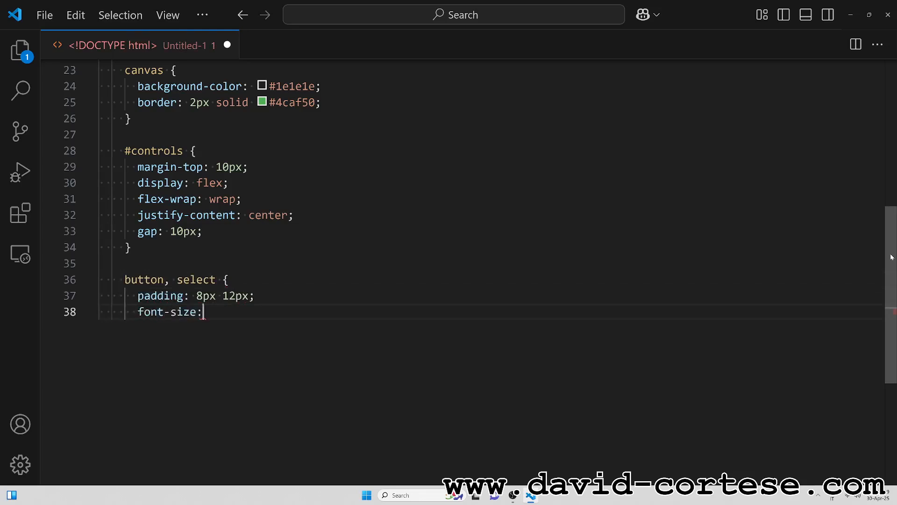
type("16px;")
type("b")
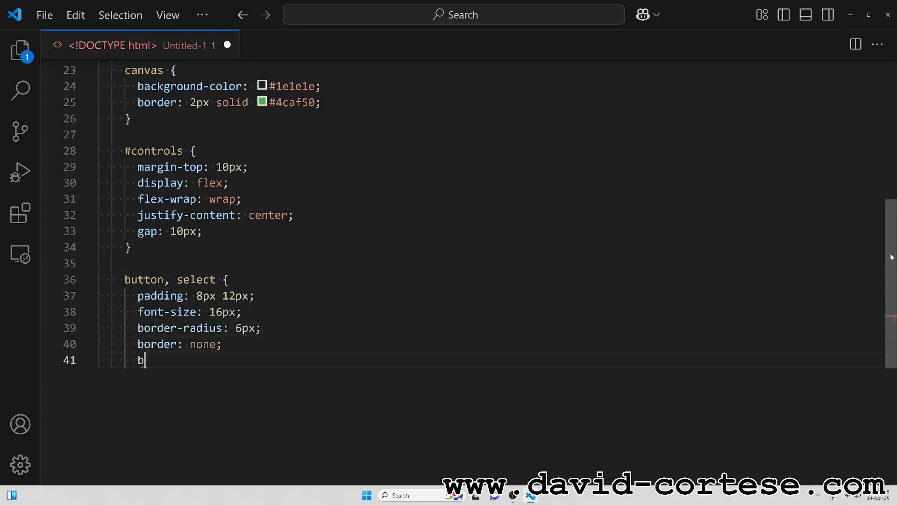
type("ackground-color: #4caf50;")
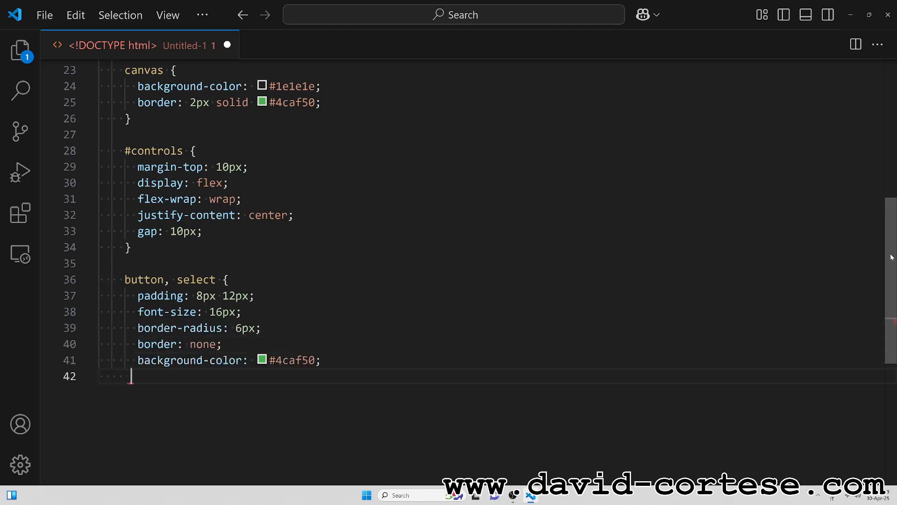
type("color: white;")
type("#score {")
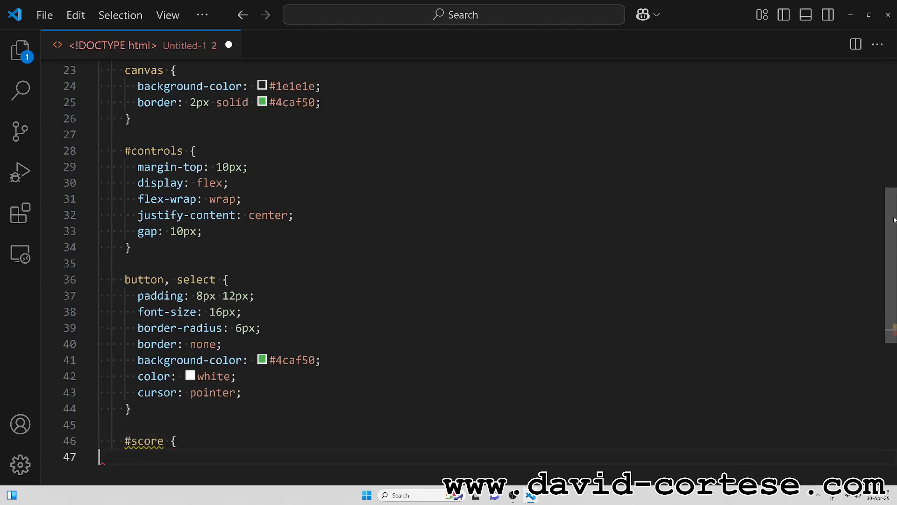
- Position the score absolutely, 15px from the top, in 20px bold text
type("position: absolute;")
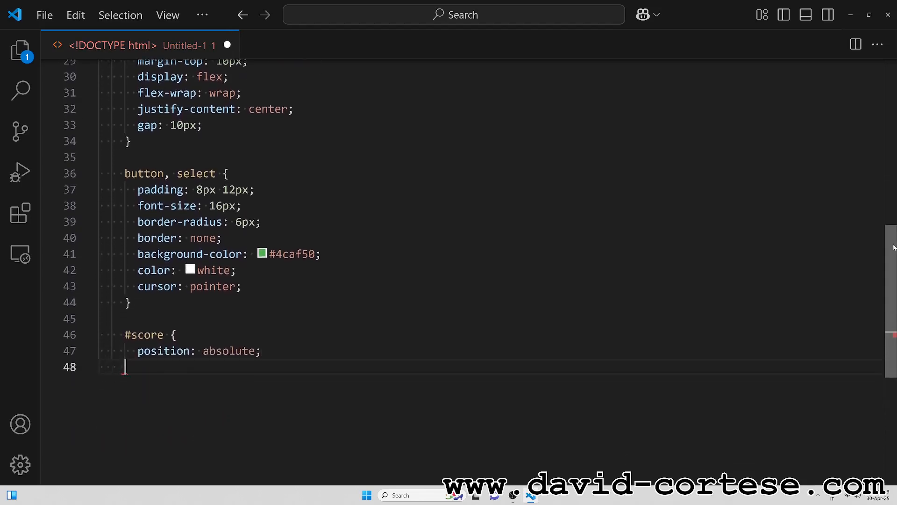
type("top: 15px;")
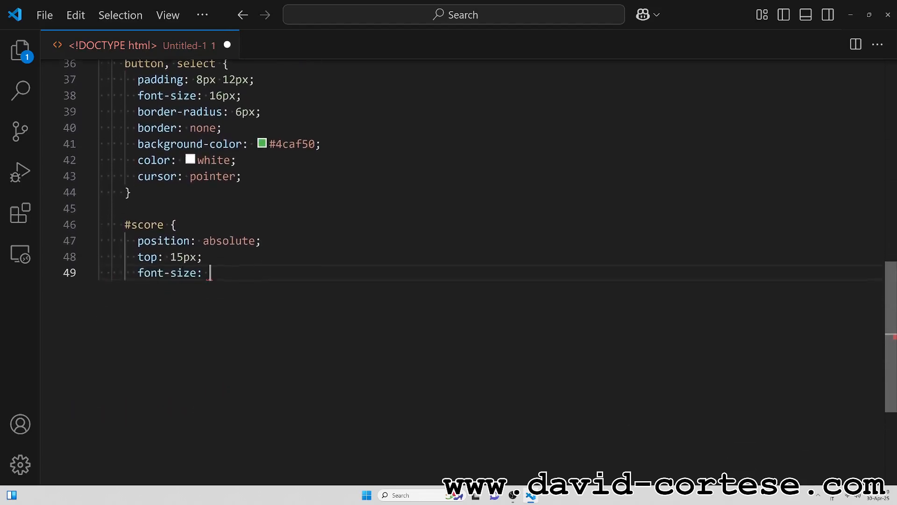
type("20px;")
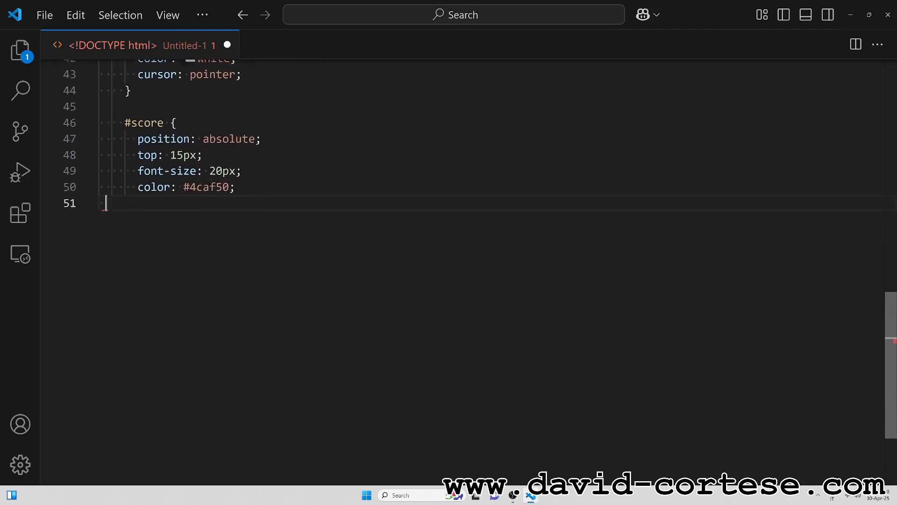
type("font-weight: bold;")
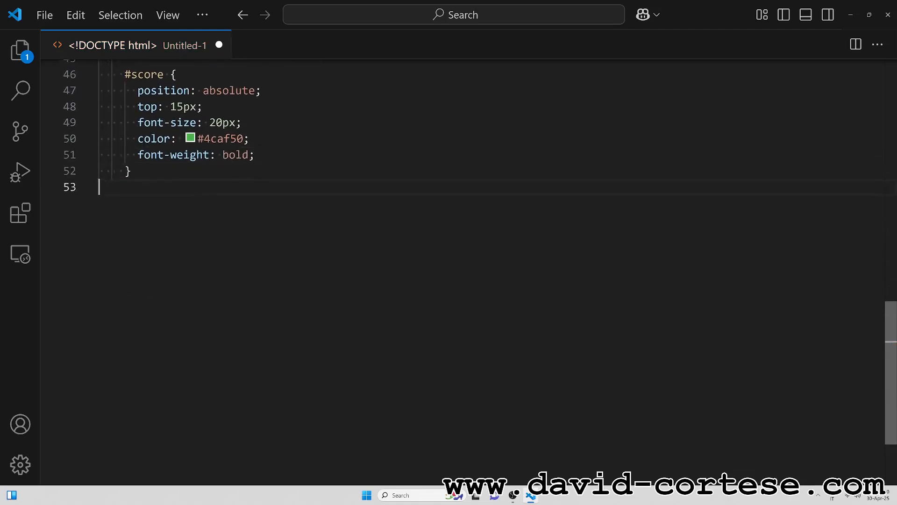
- Add a wrapping flex #touch-controls rule and 20px, 10px-radius, 60px-wide touch buttons
type("#touch-controls {")
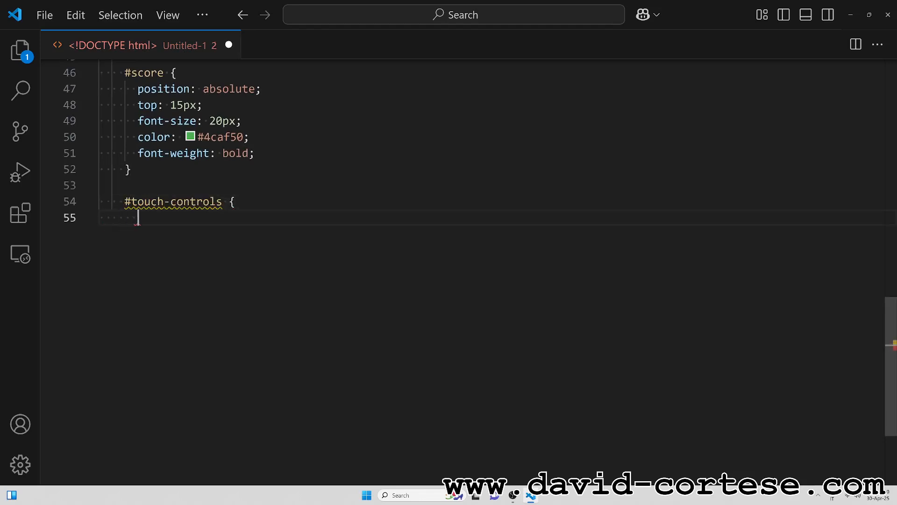
type("display: flex;")
type("margin-top: 10px;")
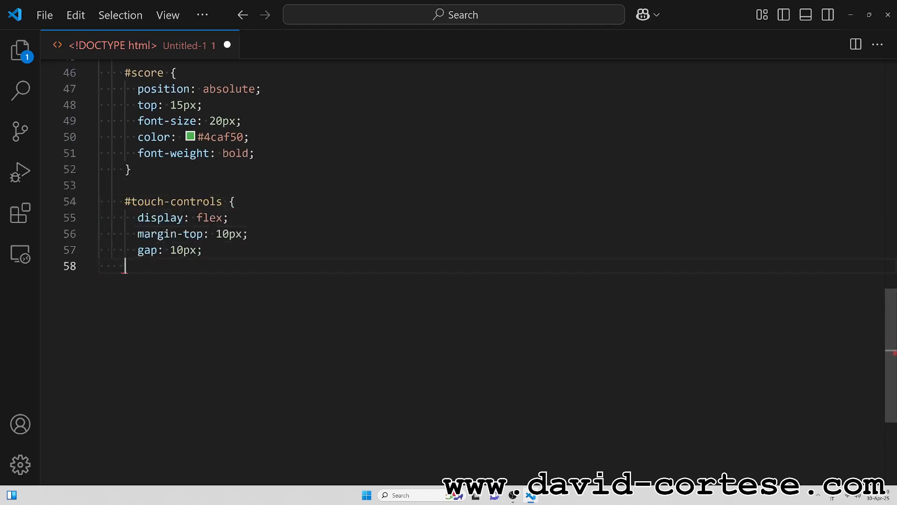
type("flex-wrap: wrap;")
type("padding: 12px;")
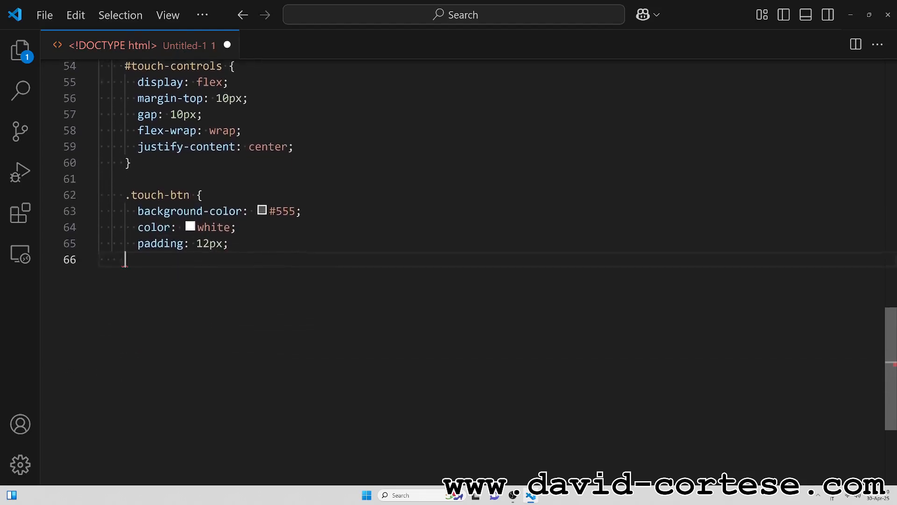
type("font-size: 20px;")
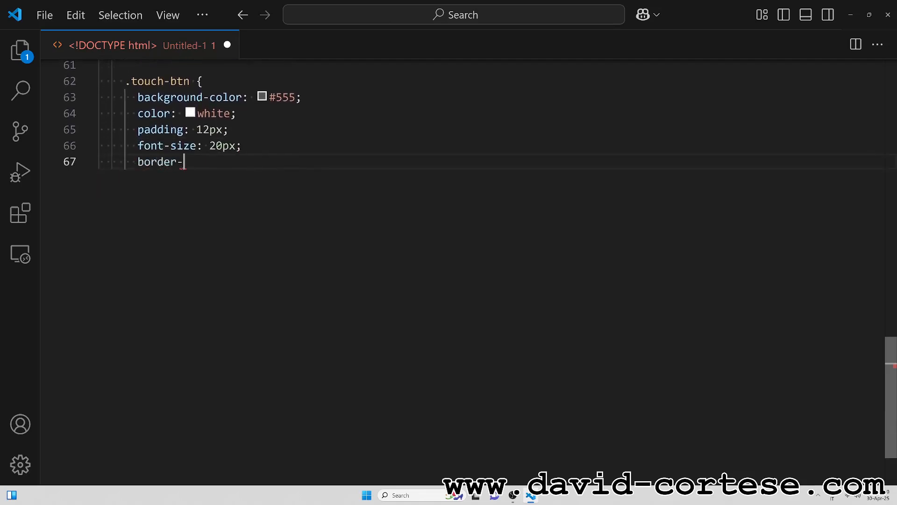
type("radius: 10px;")
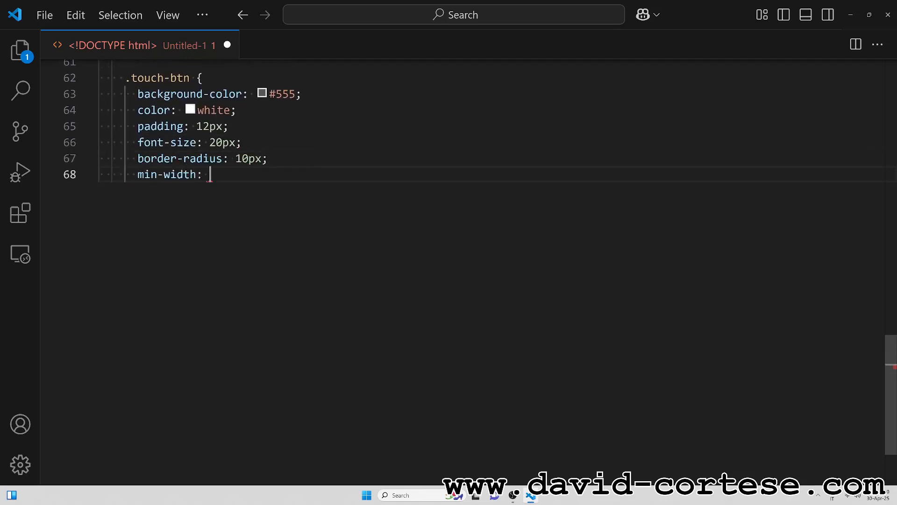
type("60px;")
type("<div id=\"score\">S")
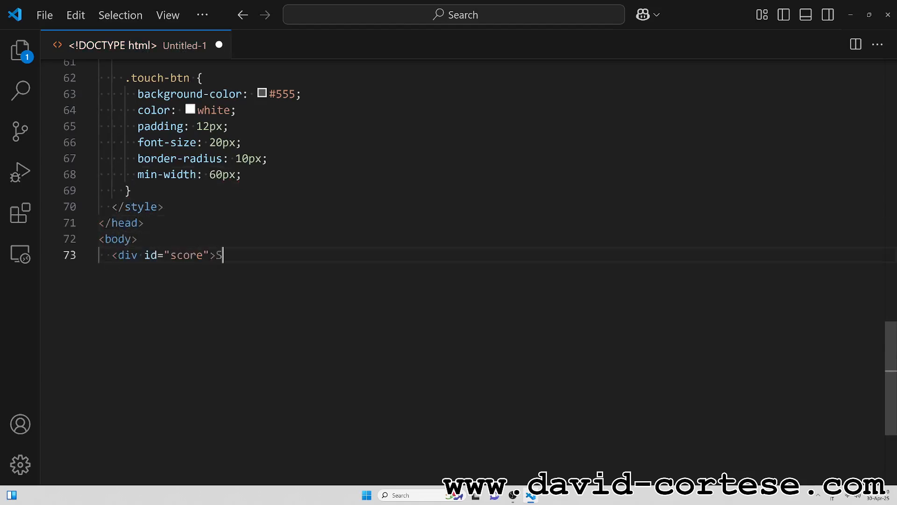
- Add a 'Score: 0' div and a 400×400 game canvas
type("core: 0</div>")
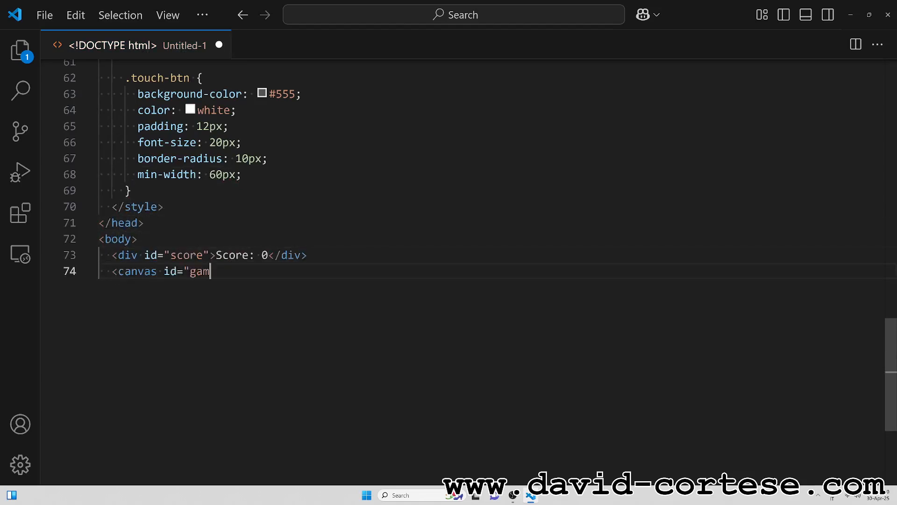
type("e\" width=\"400\" height=\"400\"></can")
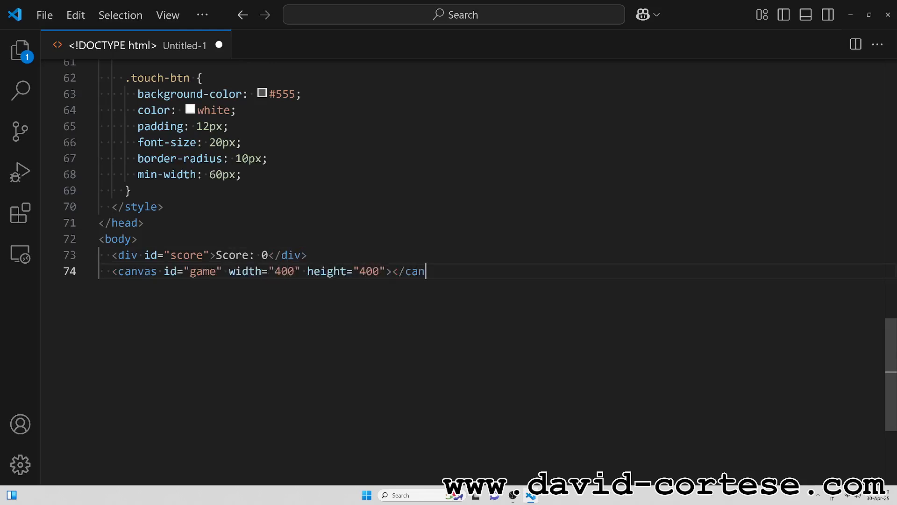
type("vas>")
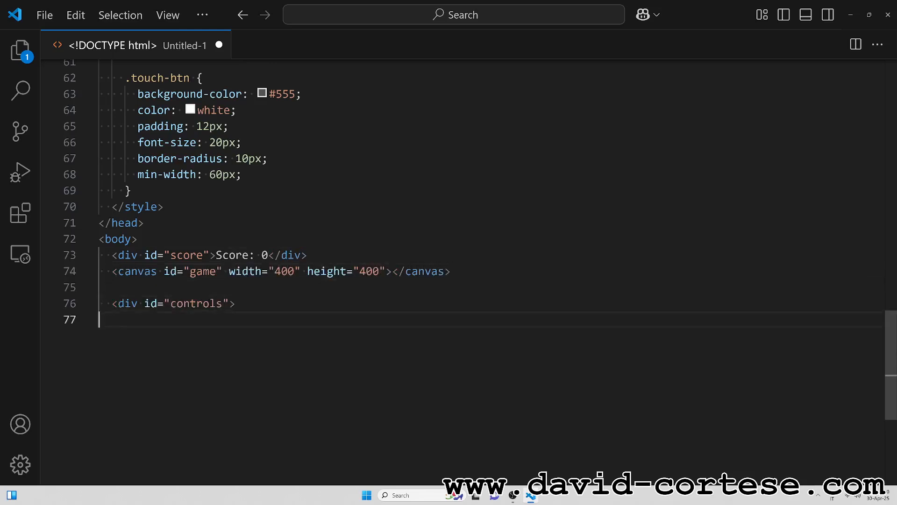
- Add Pause / Resume and Restart buttons and a speed select defaulting to Normal (100)
type("<button onclick=\"togglePaus")
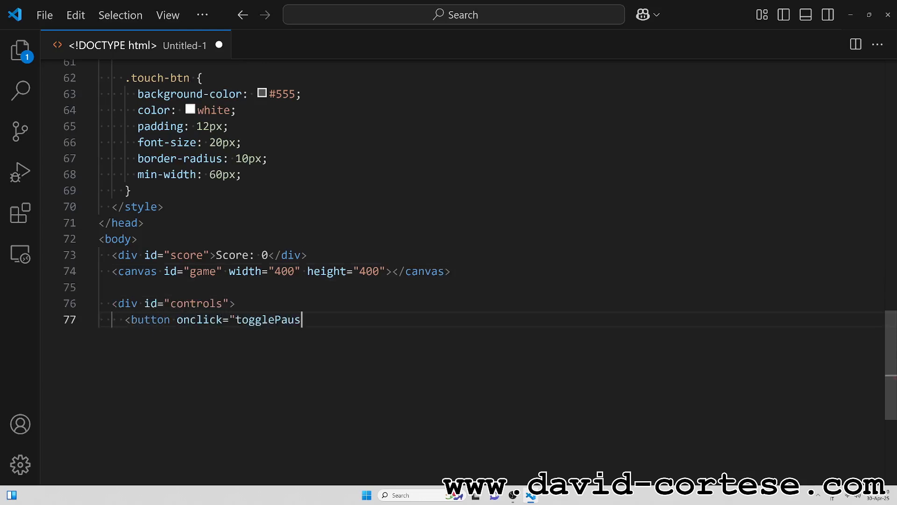
type("e()\">⏸ Pause / Resume</button>")
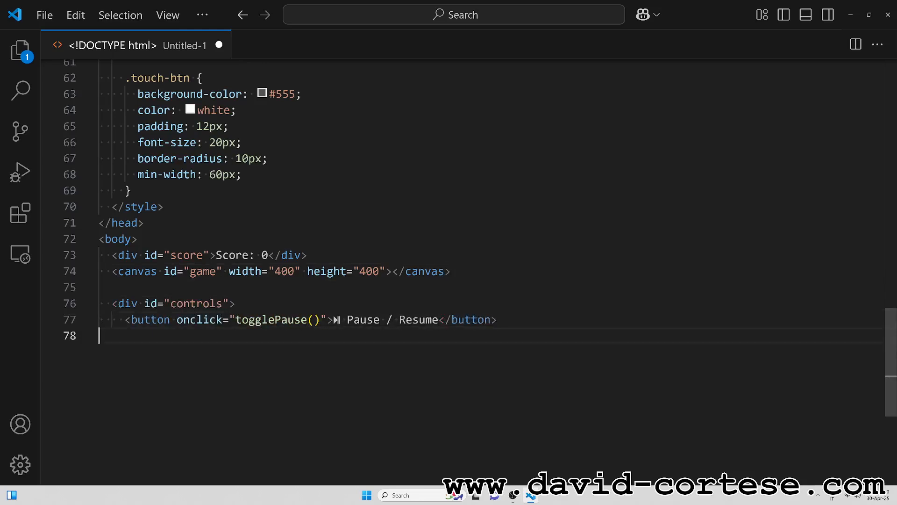
type("<button onclick=\"restartGame()\">� Restart</button>")
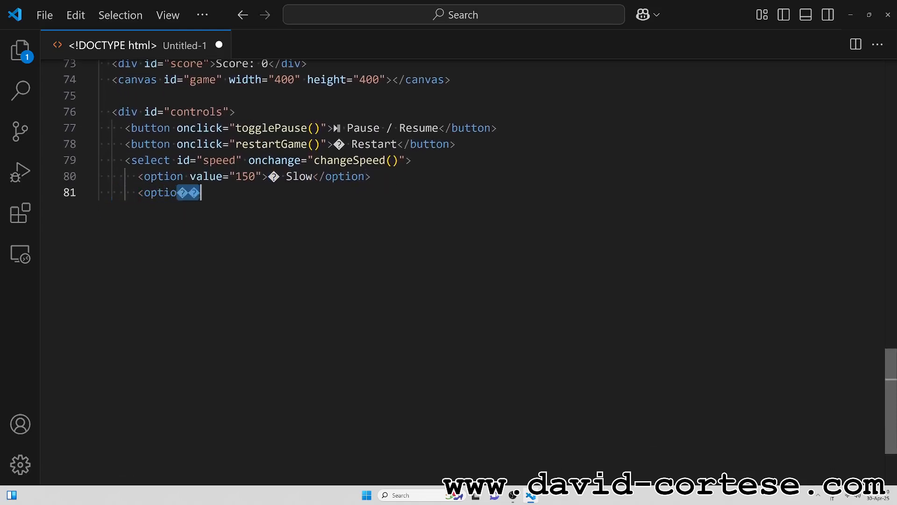
type("value=\"100\" selected> ⚡ Normal</option>")
type("<button class=\"")
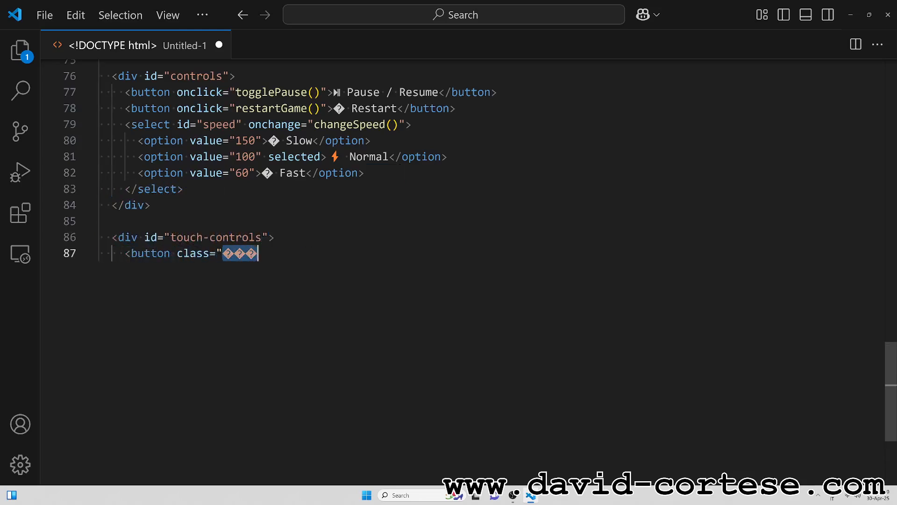
- Add LEFT, UP, DOWN and RIGHT touch buttons calling setDirection
type("touch-btn\" onclick=\"setDirection(")
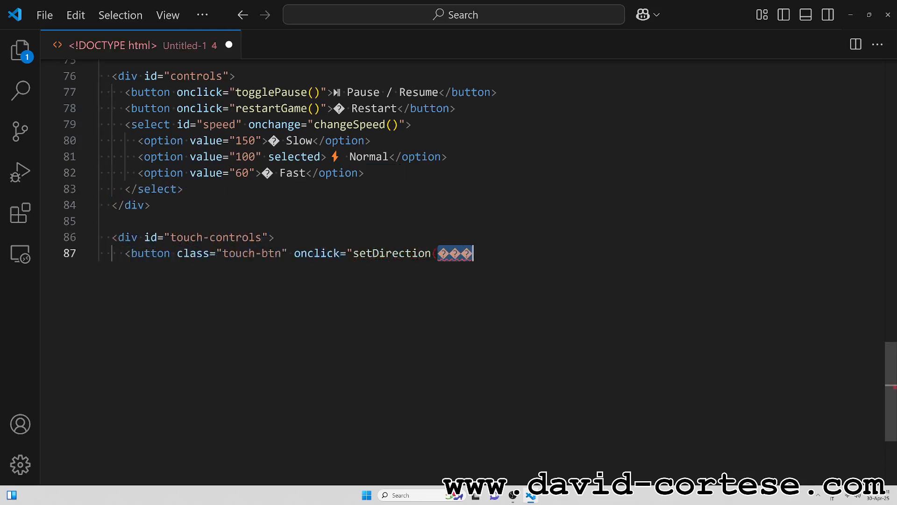
type("'LEFT')\">⬅</button>")
type("<button class=\"touch-btn\" onclick=\"setD")
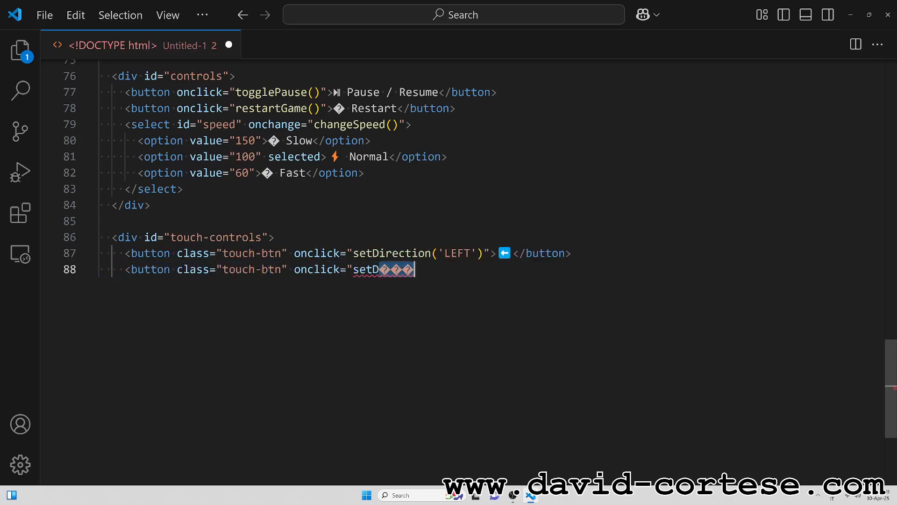
type("irection('UP')\">⬆</button>")
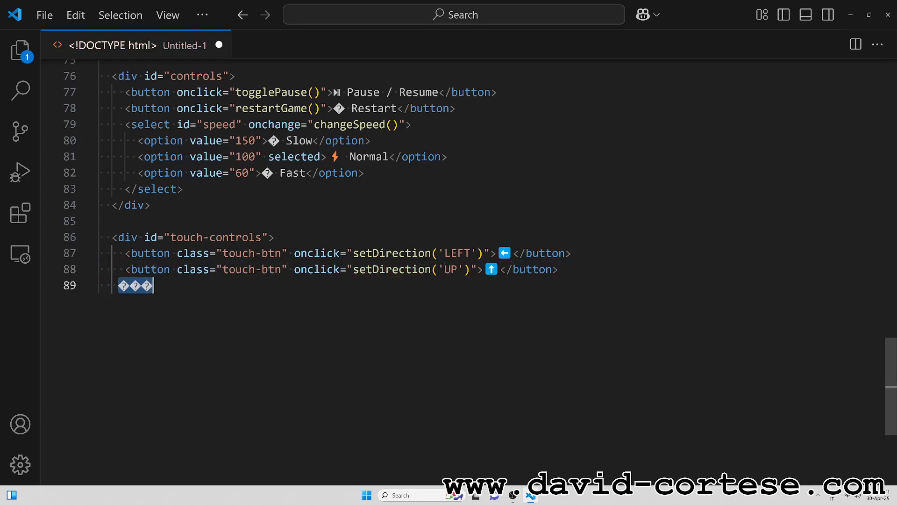
type("<button class=\"touch-btn\" onclick=\"setDirection('DOWN')\">⬇</button>")
type("const canvas = document.getElementById(\"game\");")
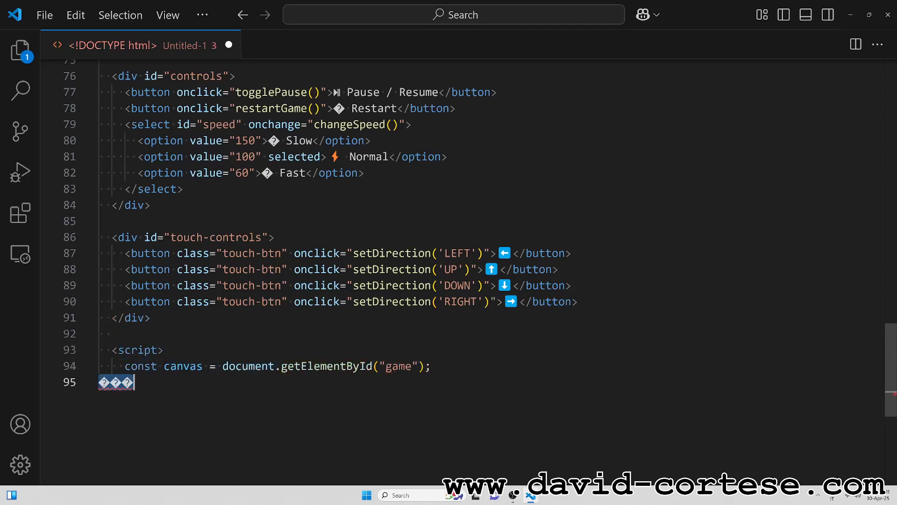
- Get the 2D canvas context, set box size 20 and compute columns from canvasSize
type("const ctx = canvas.getContext")
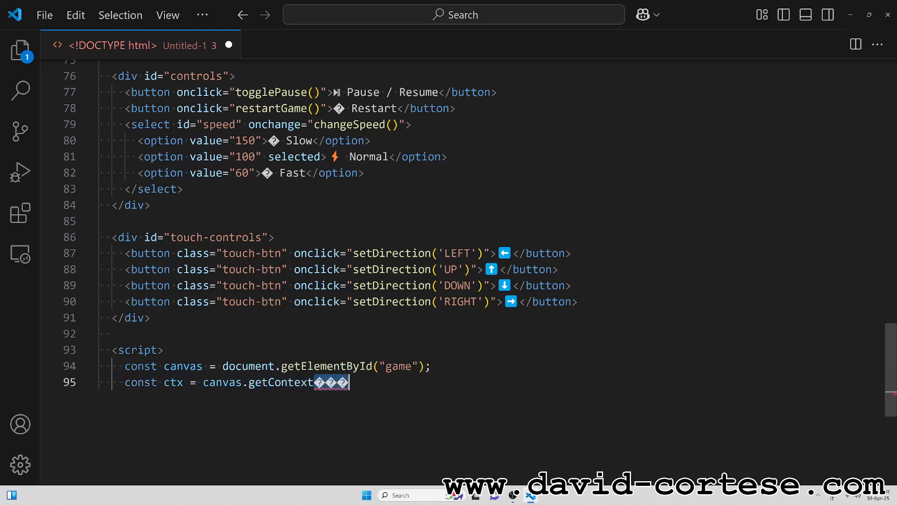
type("(\"2d\");")
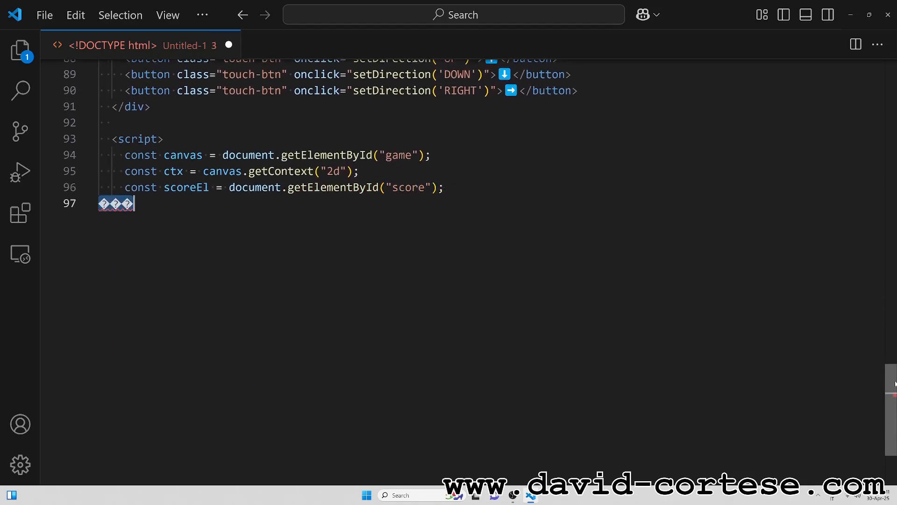
type("const box = 20;")
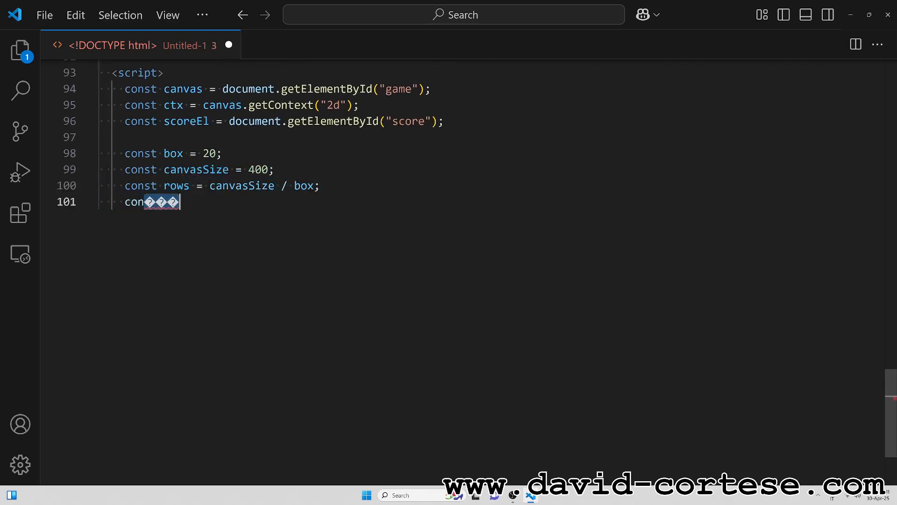
type("columns = canvasSize / box;")
type("let speed = 100;")
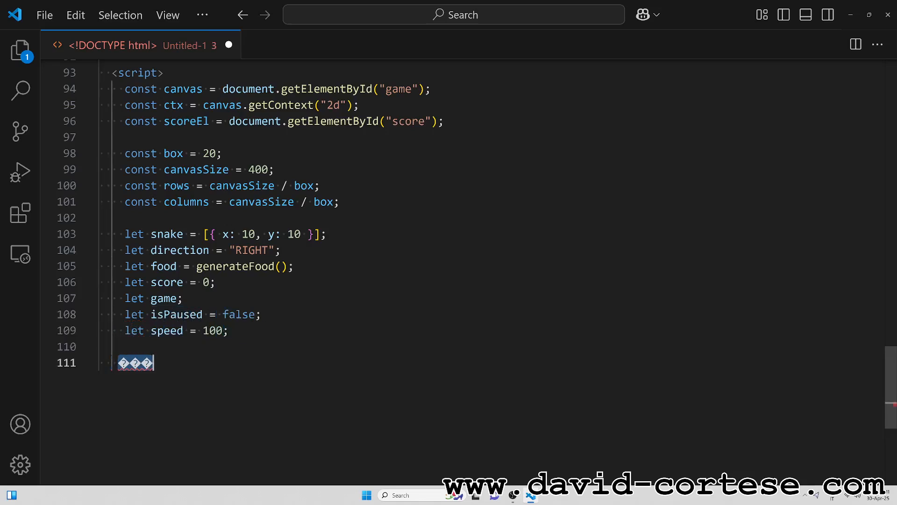
- Write setDirection(dir), which changes direction only if it doesn't reverse the snake
type("function setDirection(dir) {")
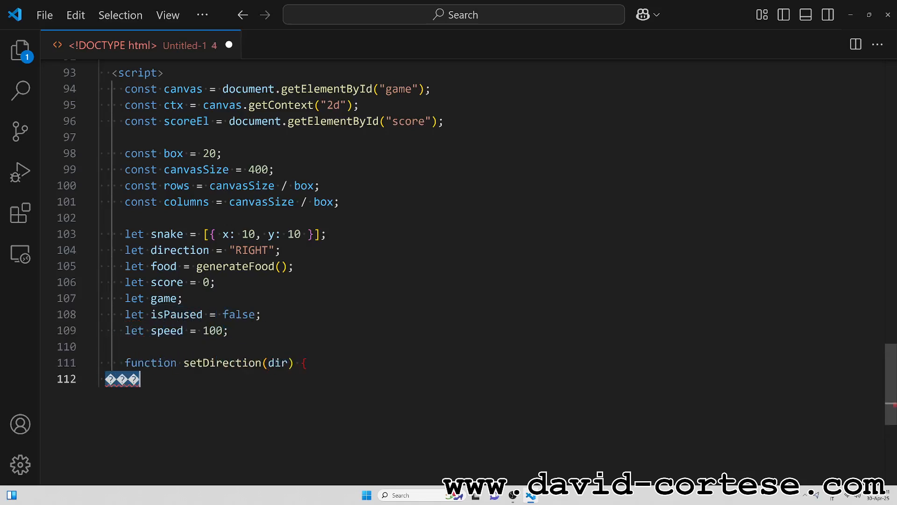
type("if (dir === \"UP\" && direction !== \"DOWN\") direction = \"UP\";")
type("if (dir === \"LEFT\" && d")
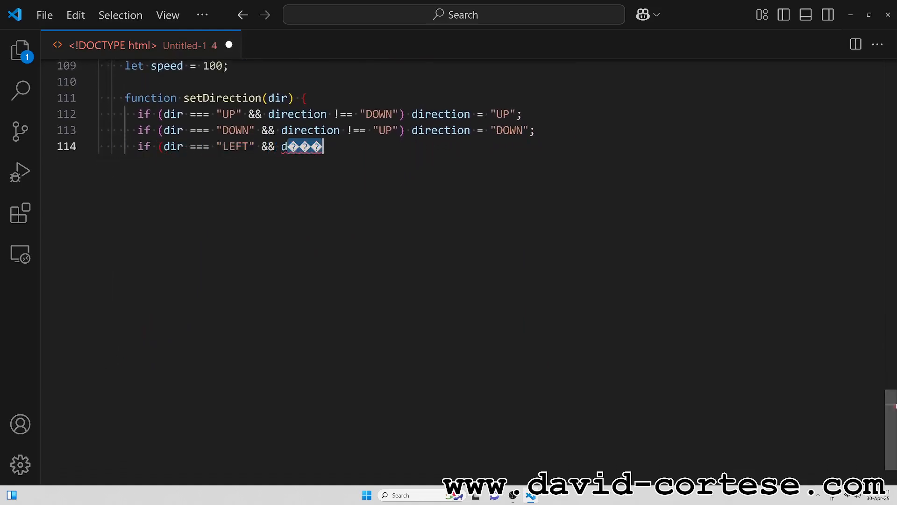
type("irection !== \"RIGHT\") direction = \"LEFT\";")
type("if (dir === \"RIG")
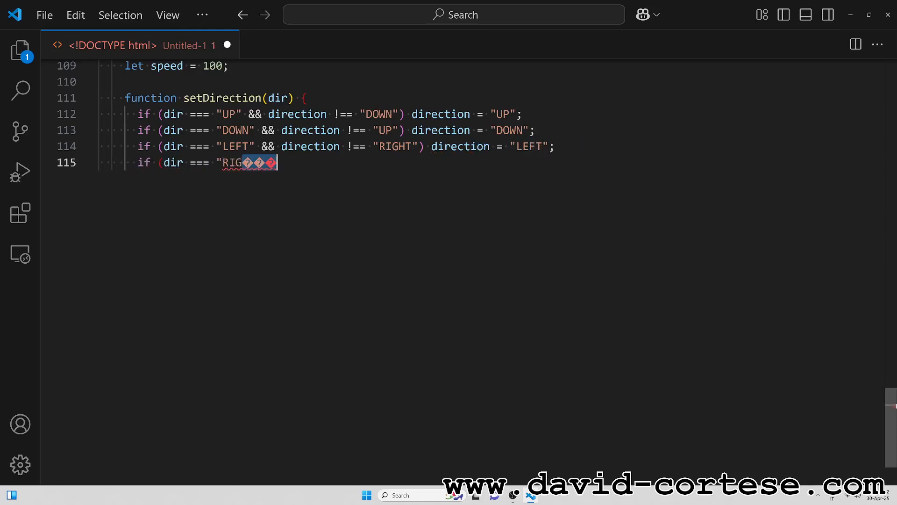
type("HT\" && direction !== \"LEFT\") direction = \"RIGHT\";")
type("}")
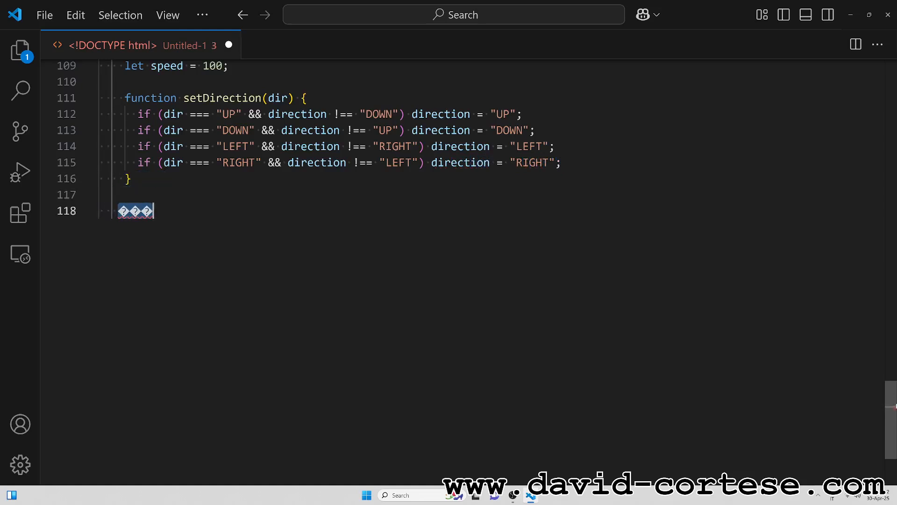
- Add a keydown listener mapping arrow keys to directions and begin random food coordinates
type("document.addEventListener(\"keydown\", e => {")
type("const key = e.")
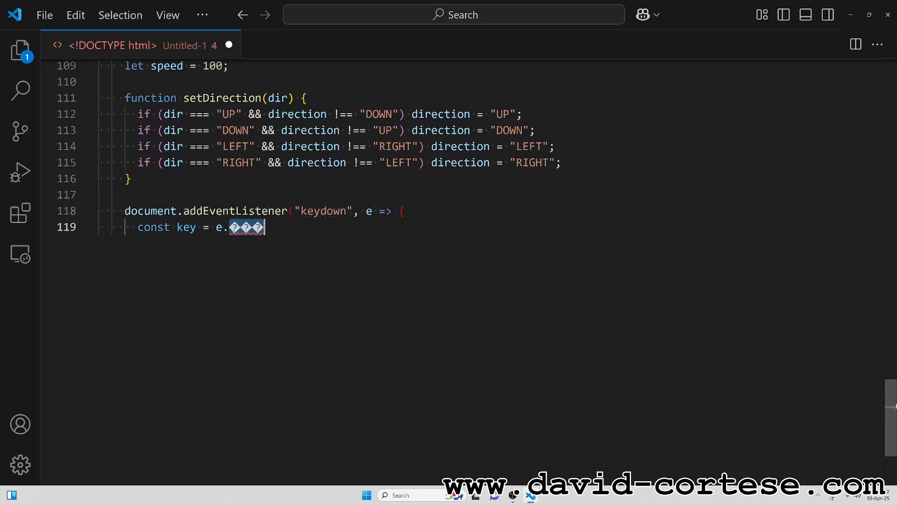
type("key;")
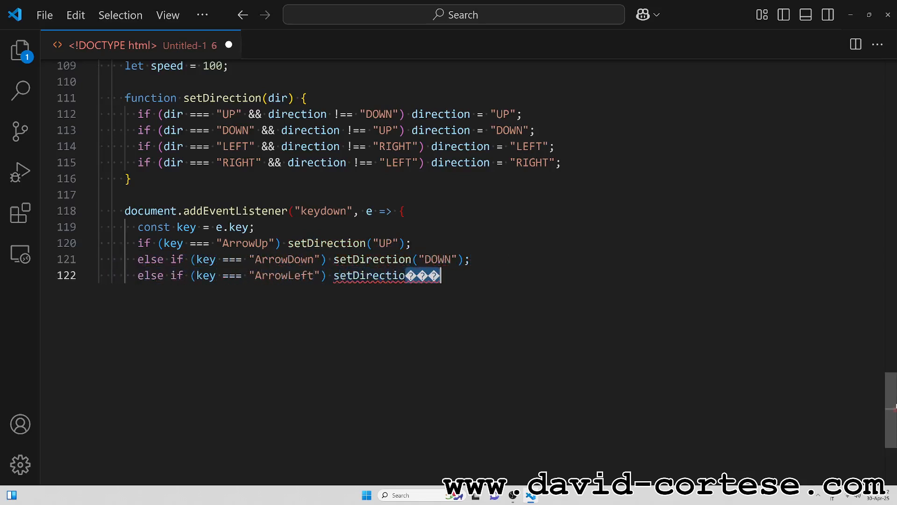
type("n(\"LEFT\");")
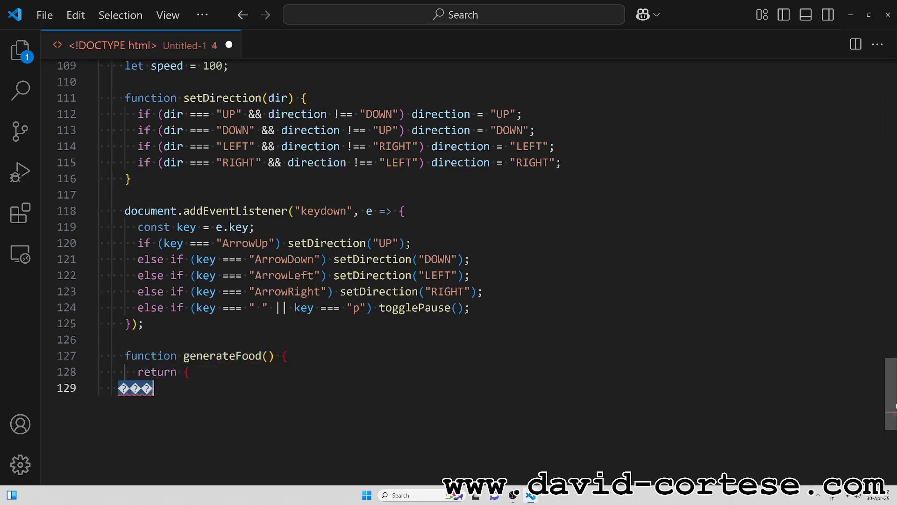
type("x: Math.floor(Math.random() * columns),")
type("function toggl")
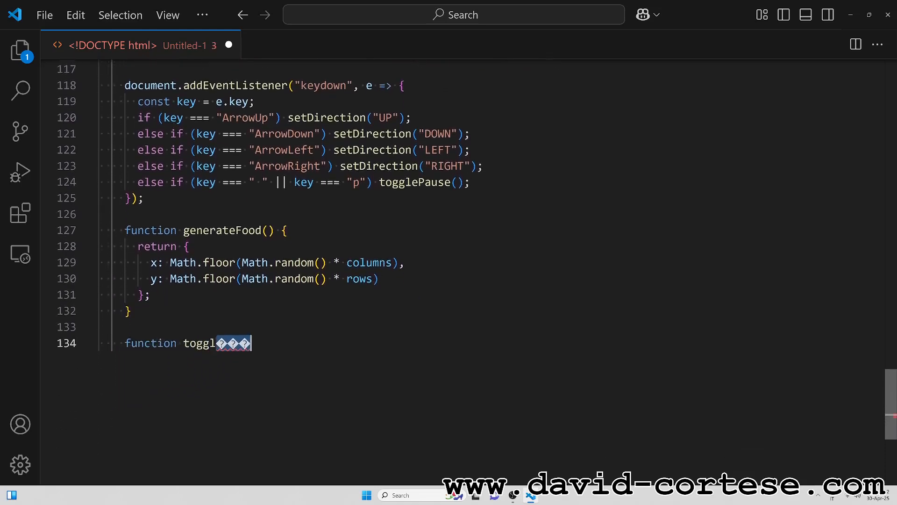
- Write togglePause, which flips isPaused and clears or restarts the draw interval, plus the restart and speed functions
type("if (isPaused) {")
type("game = setInterval(dr")
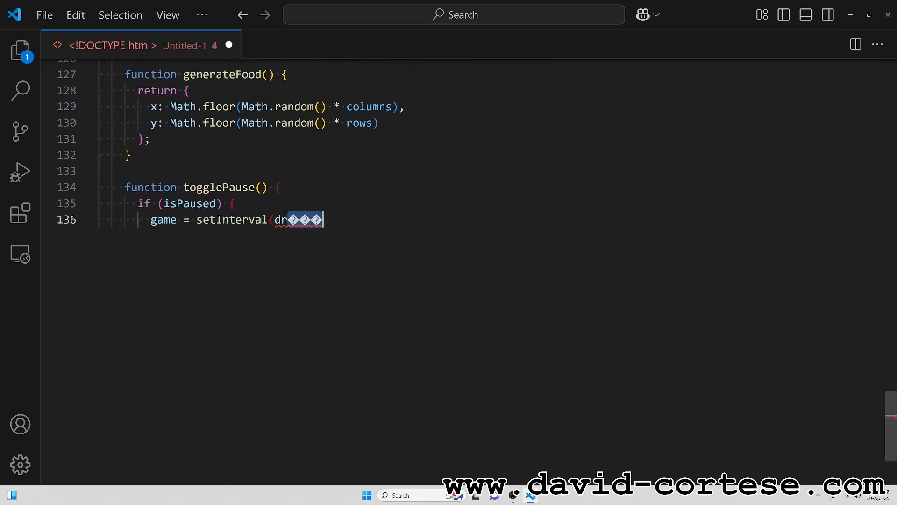
type("aw, speed);")
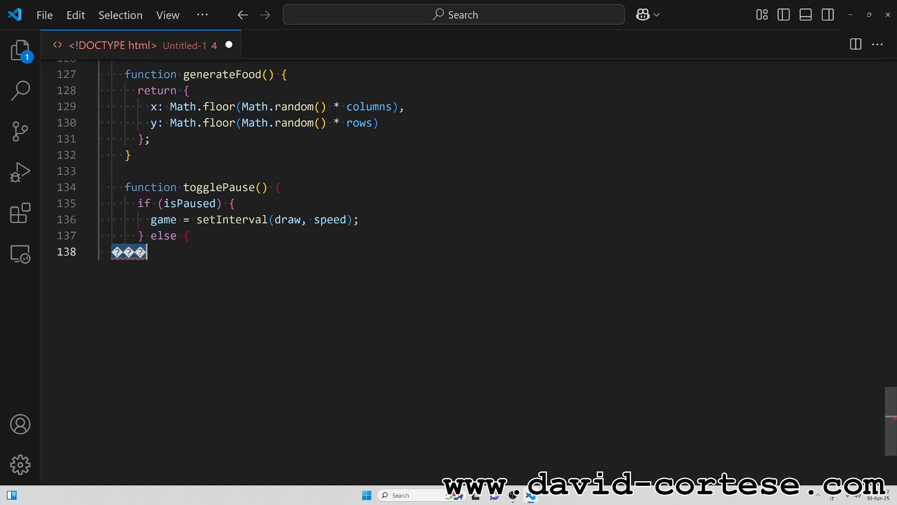
type("clearInterval(game);")
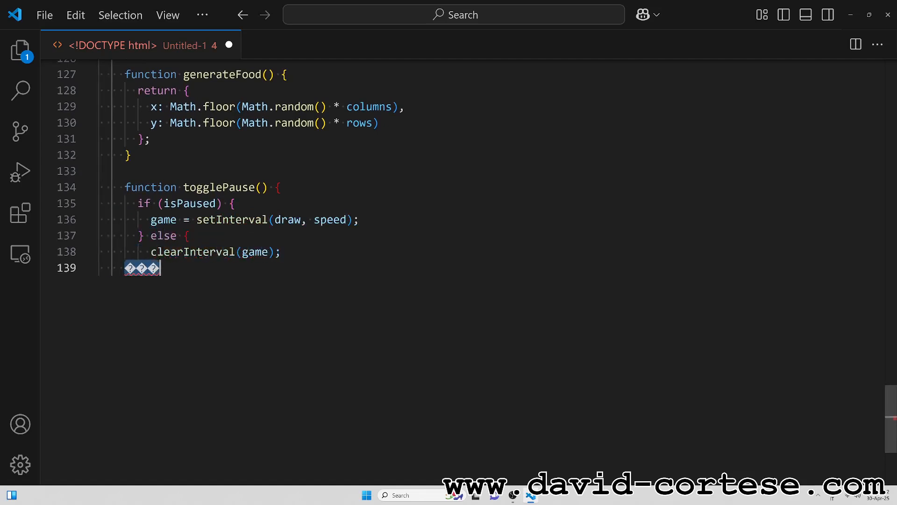
type("isPaused = !isPaused;")
type("function changeSpee")
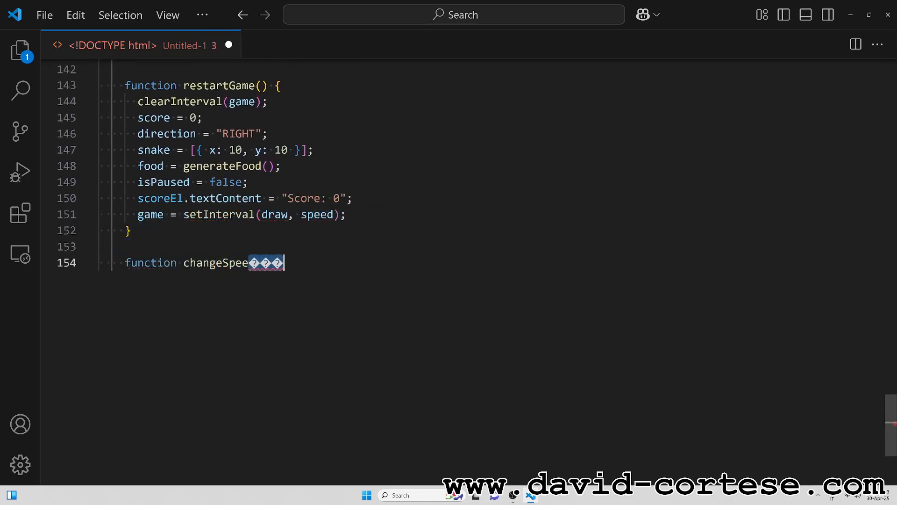
type("d() {")
type("speed = parseInt(document.getElementById(\"speed\").value);")
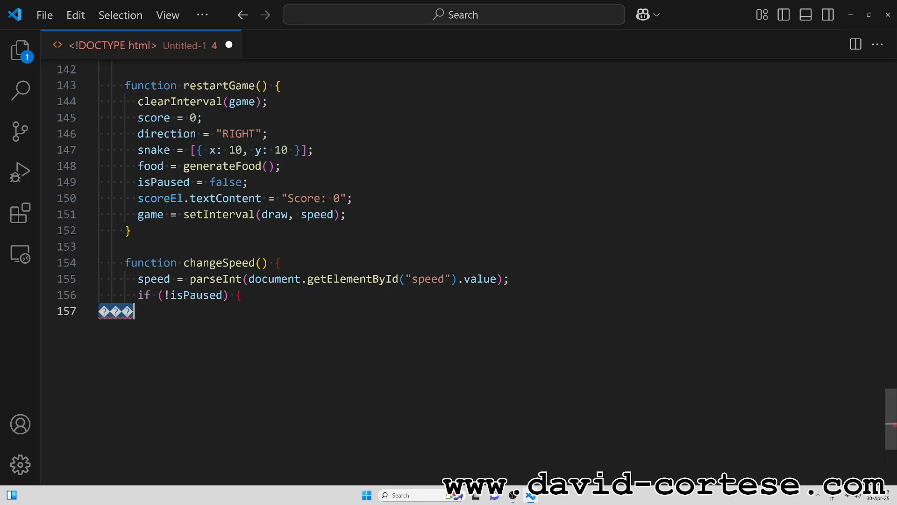
type("clearInterval(game);")
type("ctx.f")
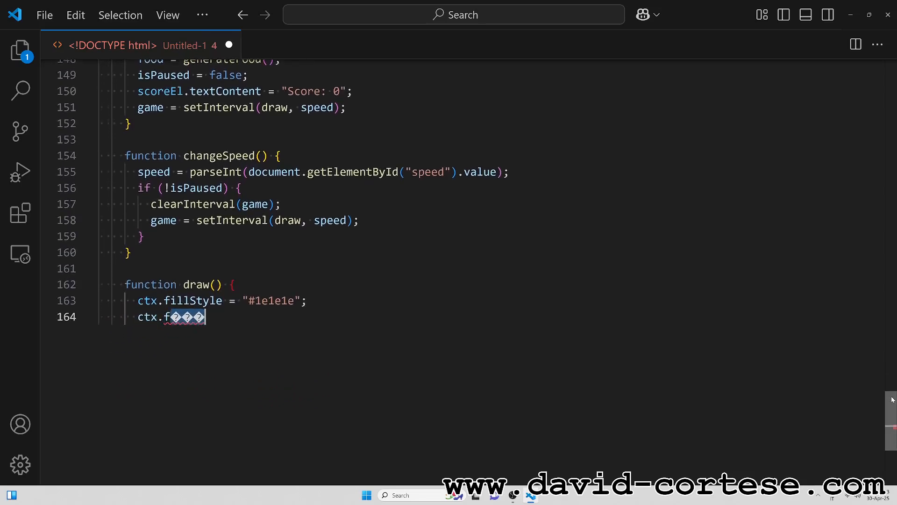
- Fill the canvas background and draw each snake part in #4caf50 green
type("illRect(0, 0, canvasSize, canvasSize);")
type("// Draw snake")
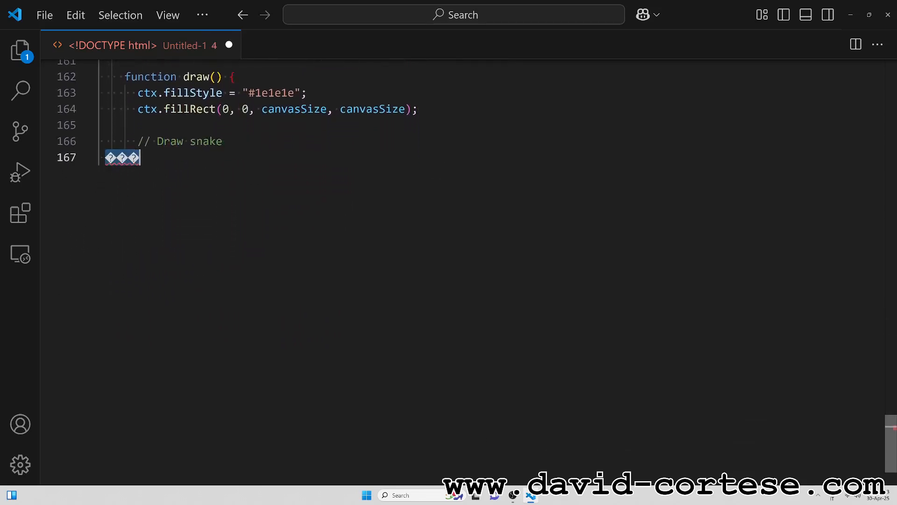
type("ctx.fillStyle = \"#4caf50\";")
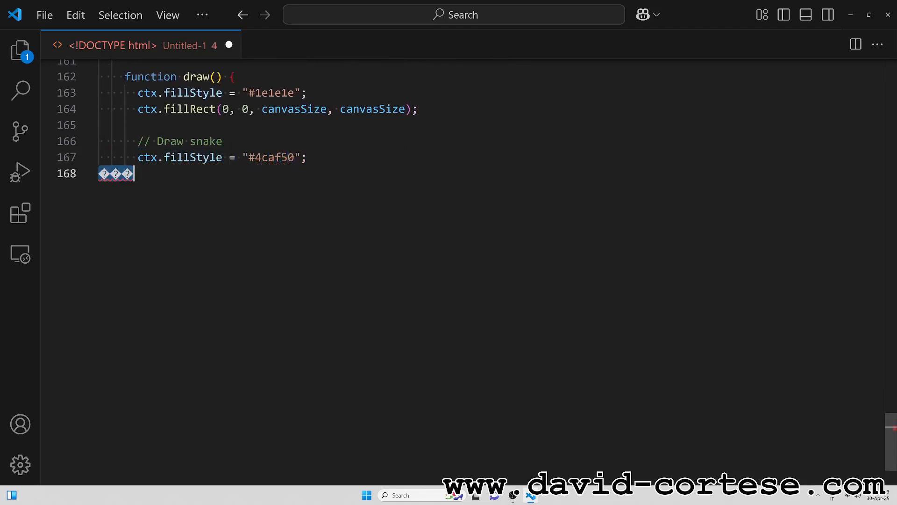
type("for (let part of snake) {")
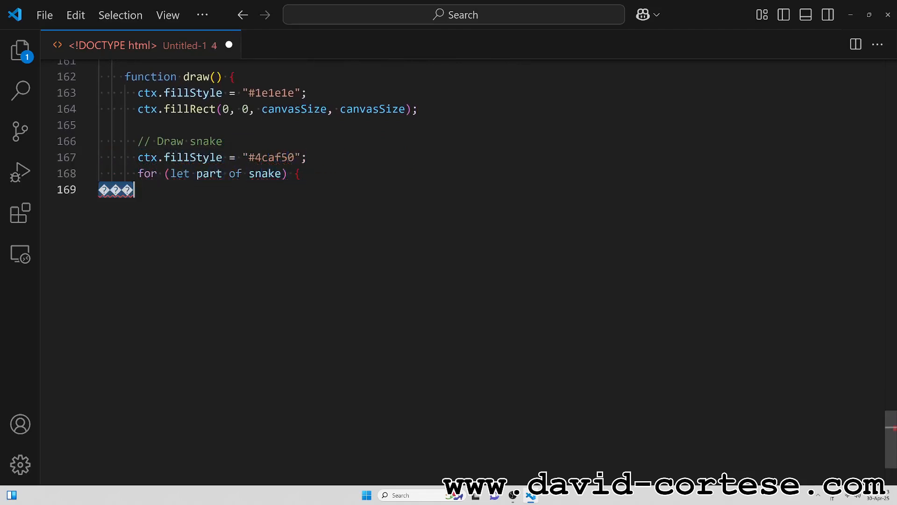
type("ctx.fillRect(part.x * box, part.y * box, box - 2, box - 2);")
type("ctx.fillRect(food.x * box, food.y * box, box - 2, box - 2);")
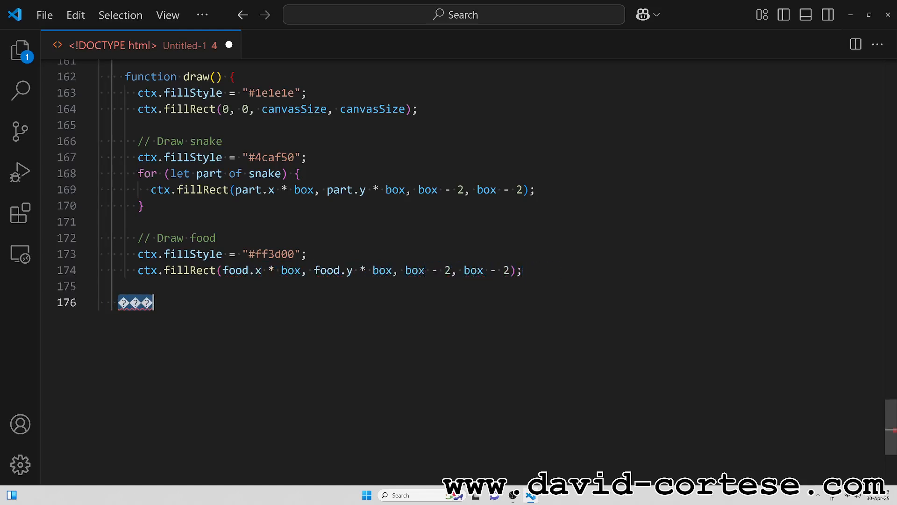
- Copy snake[0] into a new head and shift its x/y for UP, DOWN, LEFT, RIGHT
type("let head = { ...snake[0] };")
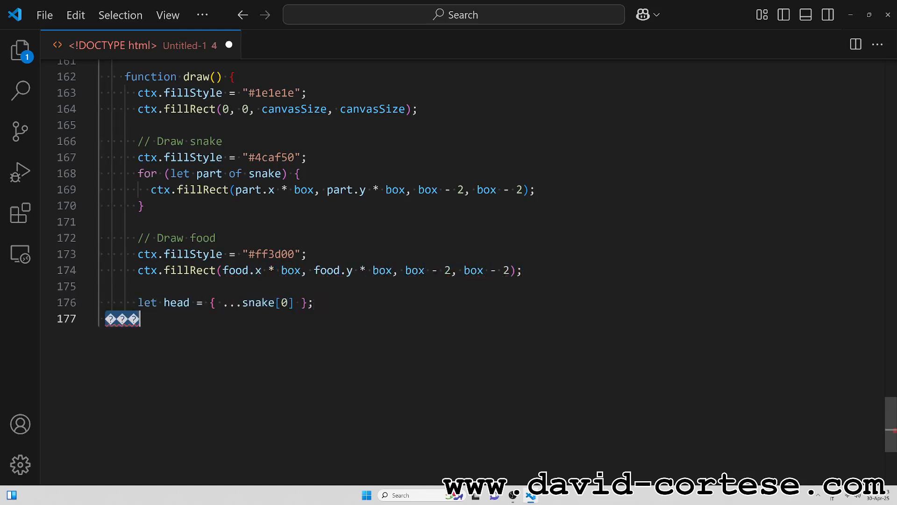
type("if (direction === \"UP\") head.y--;")
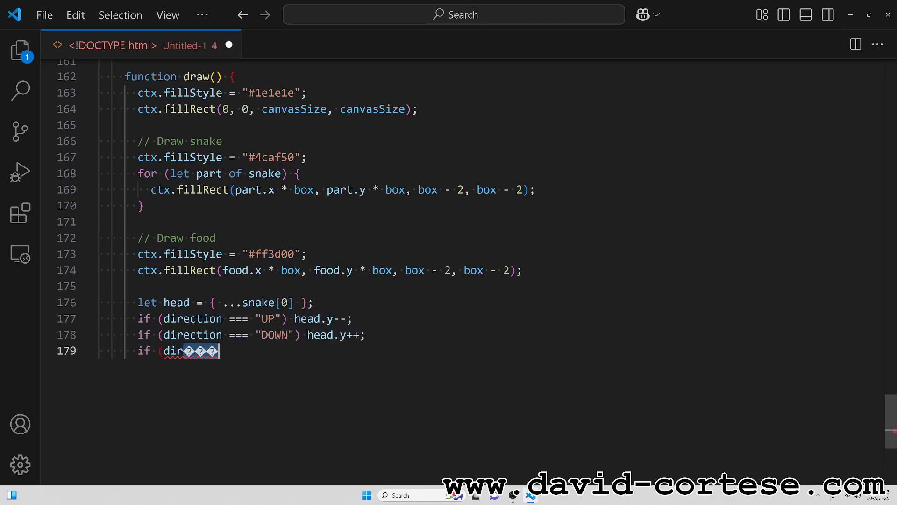
type("(direction === \"LEFT\") head.x--;")
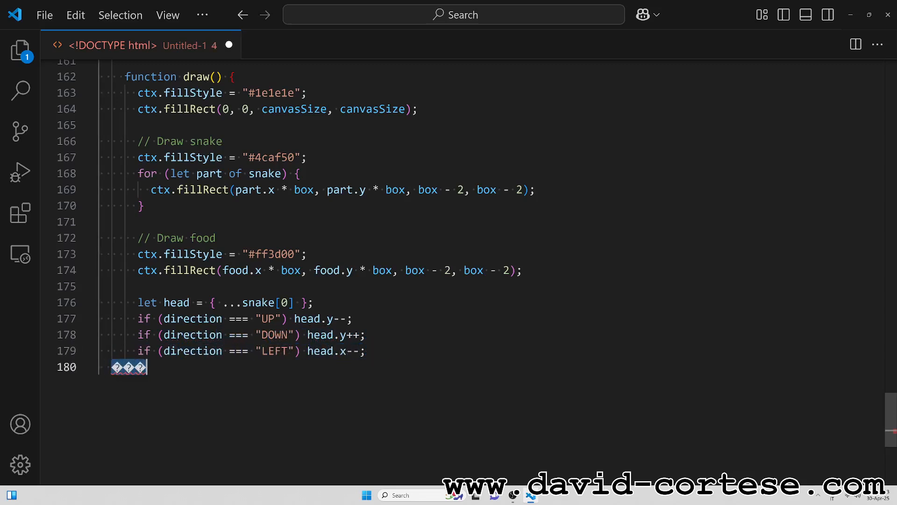
type("if (direction === \"RIGHT\") head.x++;")
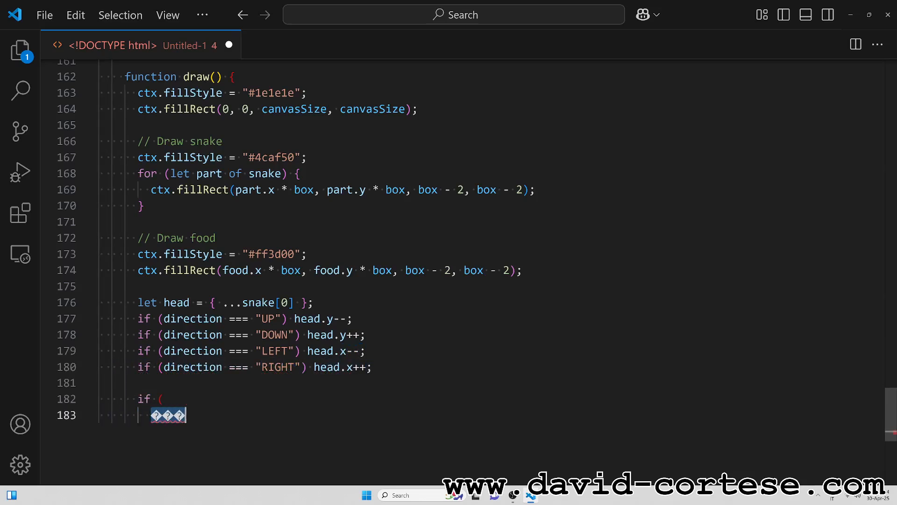
- Detect wall or self collision and draw Game Over in white
type("head.x < 0 || head.x >= columns ||")
type("snake.some(")
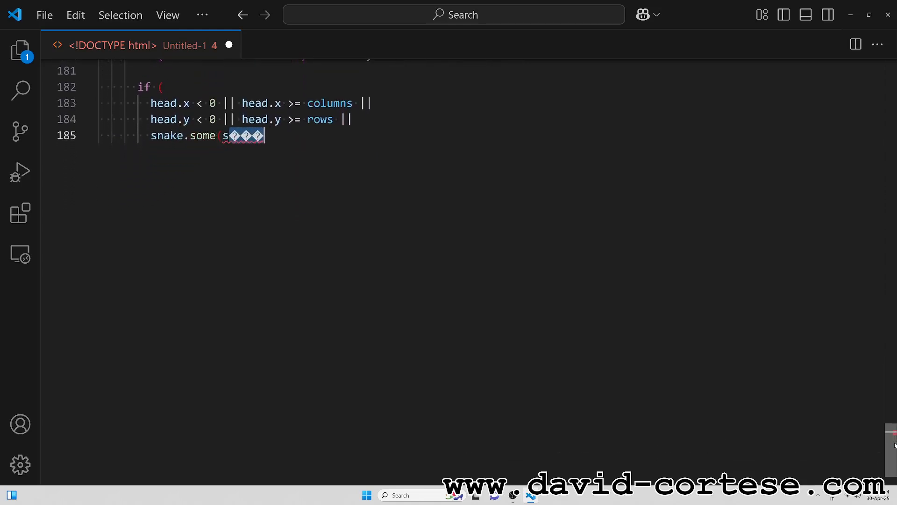
type("segment => segment.x === head.x &&")
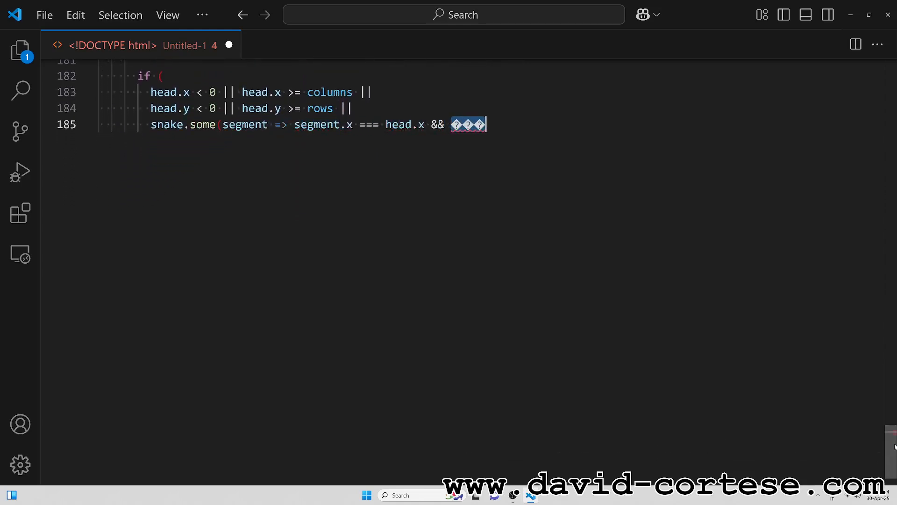
type("segment.y === head.y)")
type("clearInterval(game);")
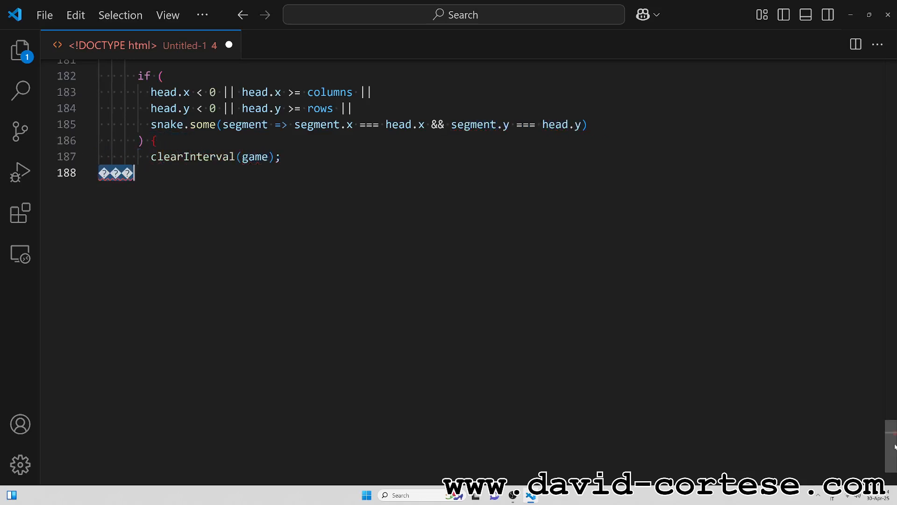
type("ctx.fillStyle = \"white\";")
type("if (head.x")
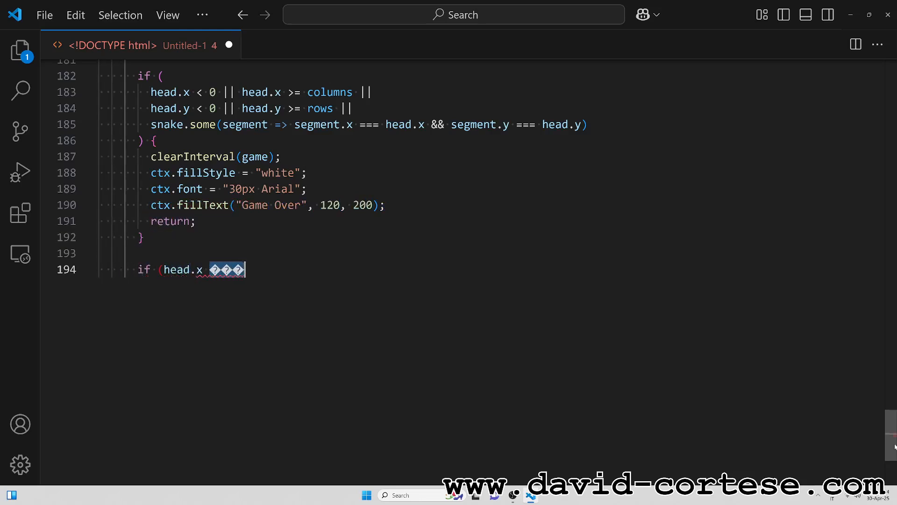
- When the head reaches the food, update the 'Score: ' text; otherwise pop the tail
type("=== food.x && head.y === food.y) {")
type("score++;")
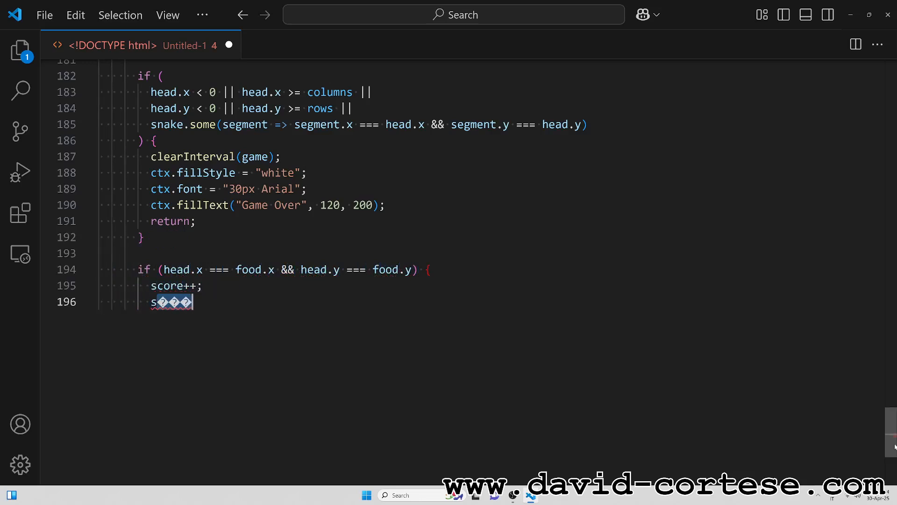
type("coreEl.textContent = \"Score: \" + score;")
type("food = generateFood();")
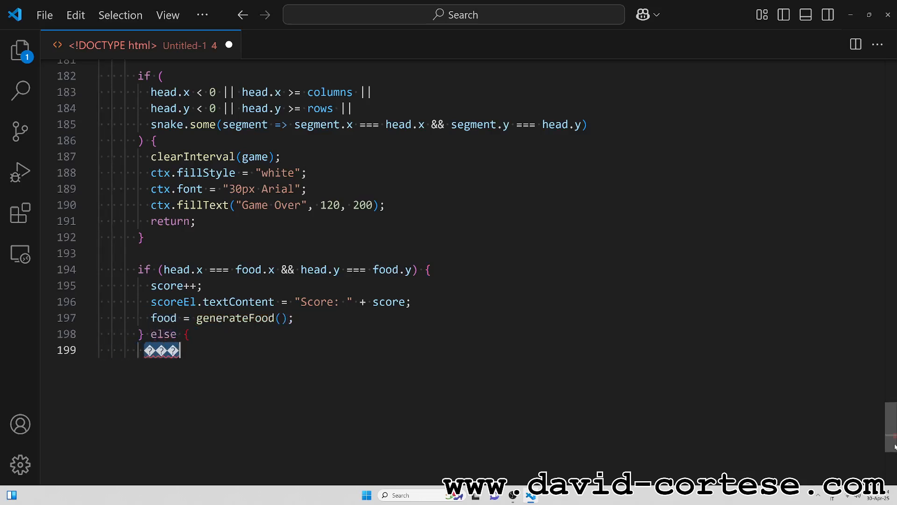
type("snake.pop();")
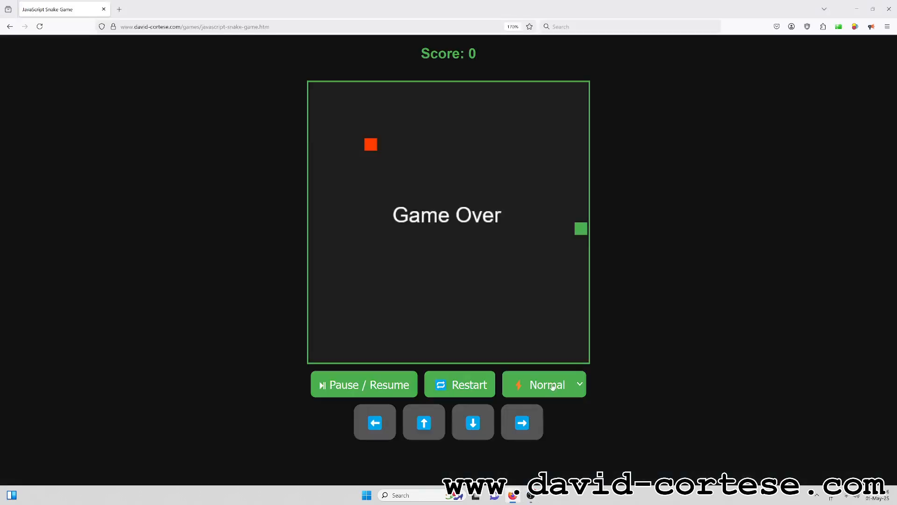
- Choose Slow in the speed dropdown, then restart to begin a new round
left_click(540, 384)
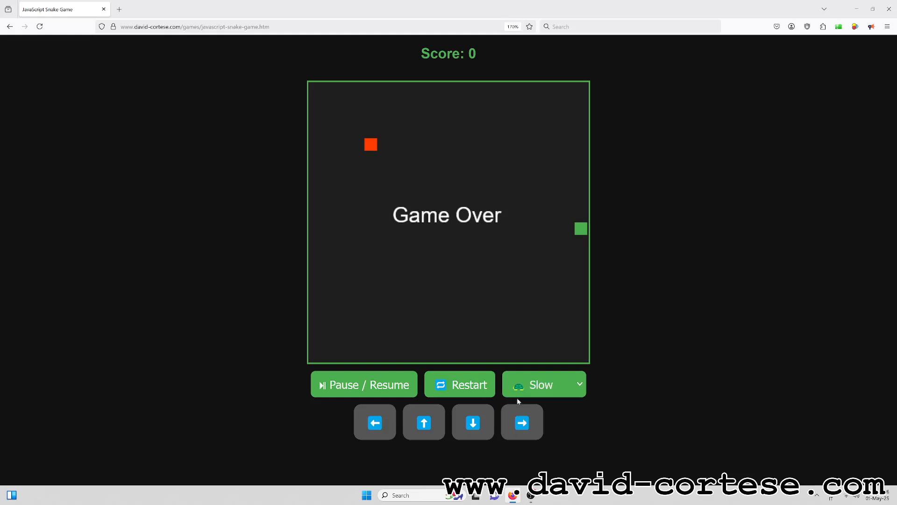
left_click(459, 384)
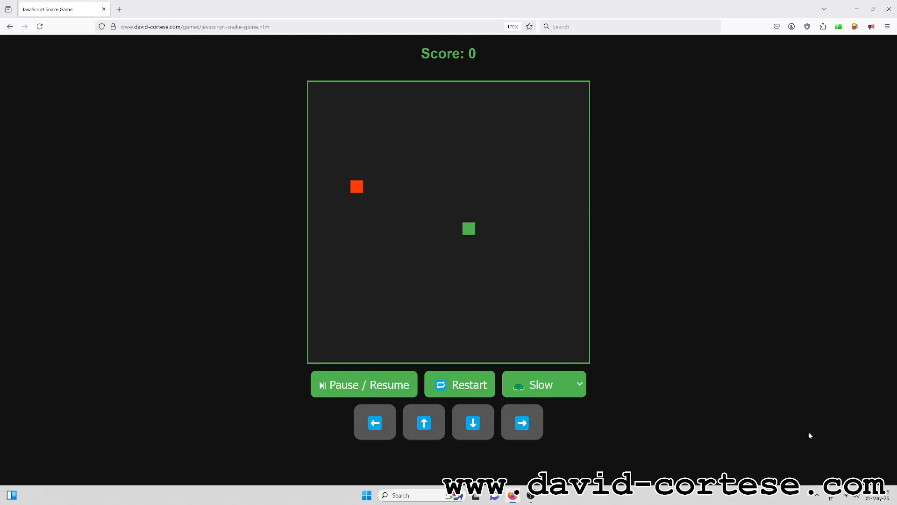